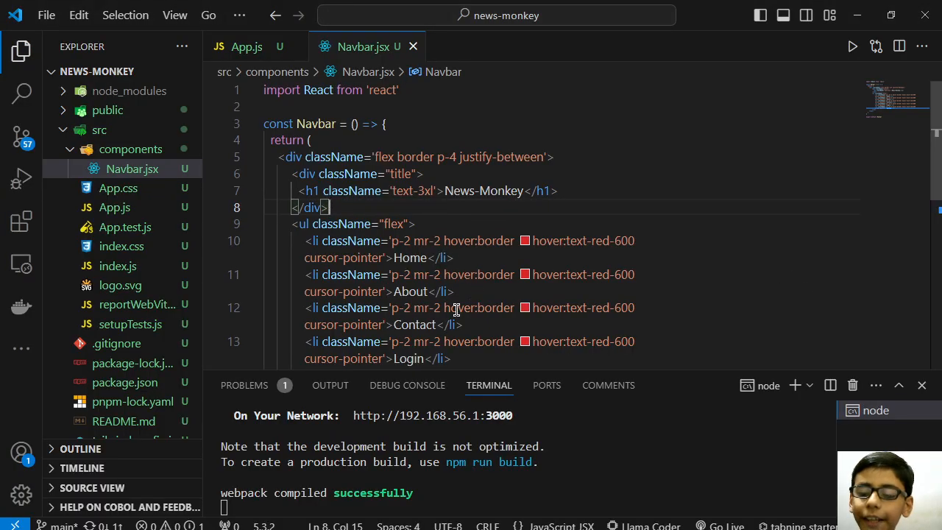
pyautogui.moveTo(490, 308)
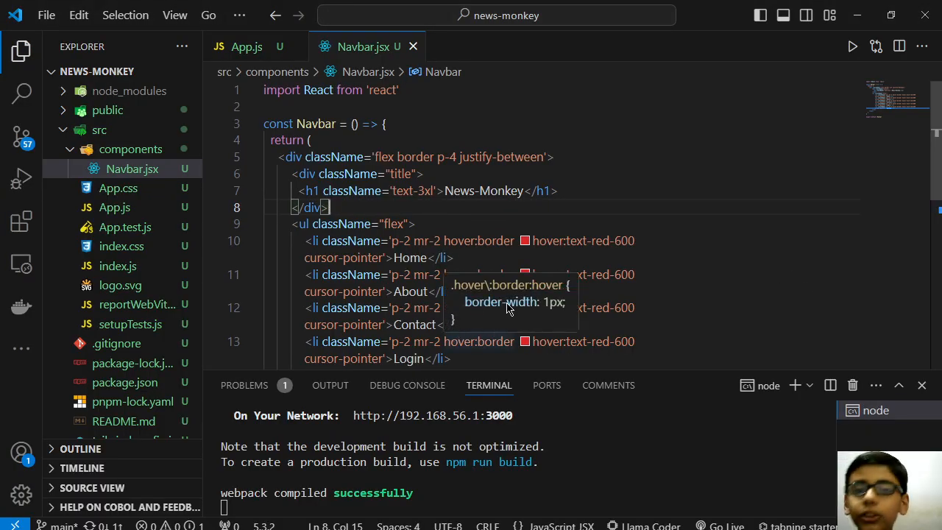
pyautogui.moveTo(489, 358)
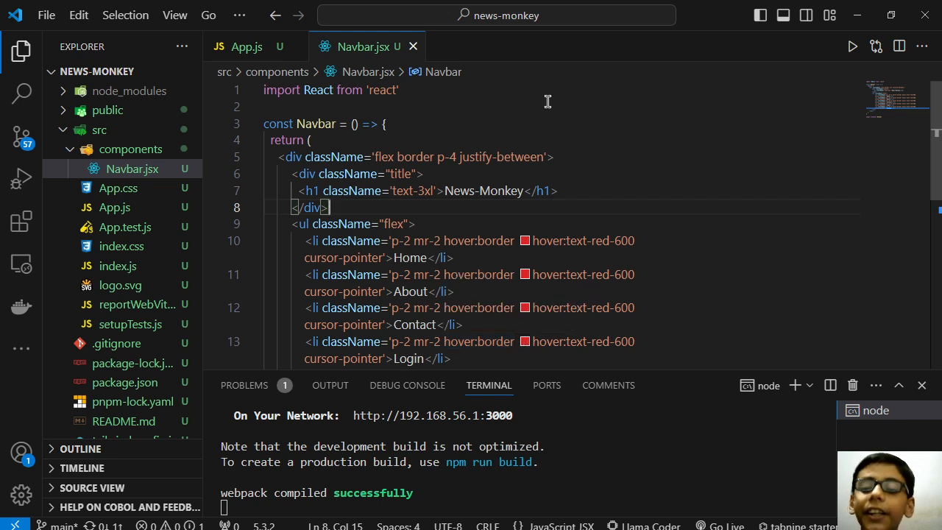
pyautogui.moveTo(349, 160)
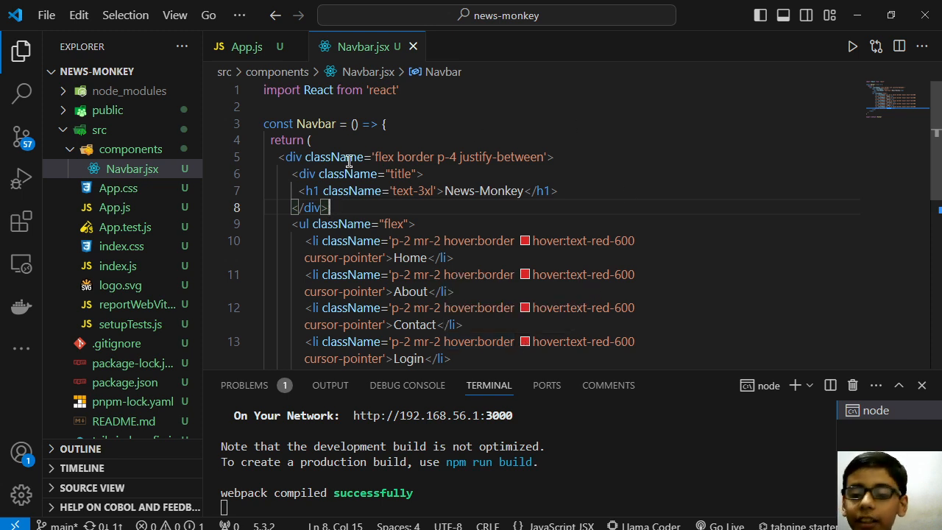
pyautogui.moveTo(409, 211)
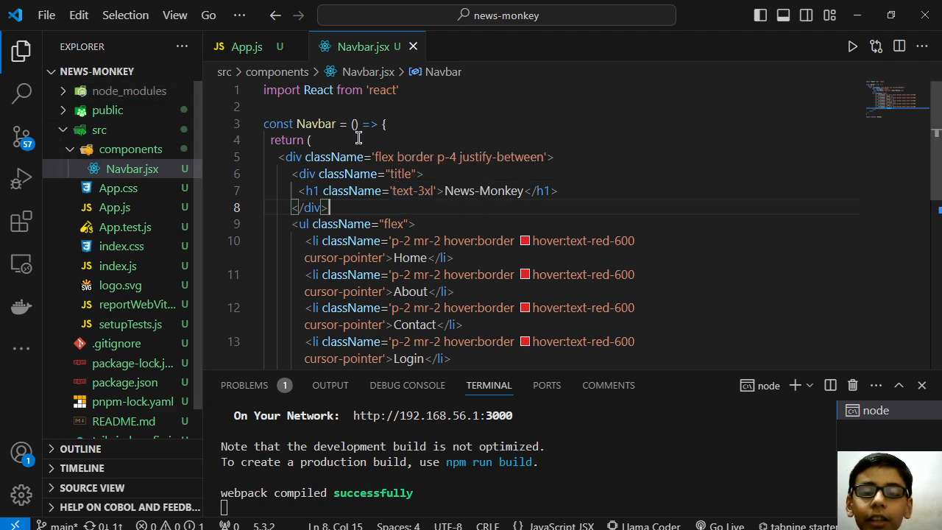
pyautogui.moveTo(530, 116)
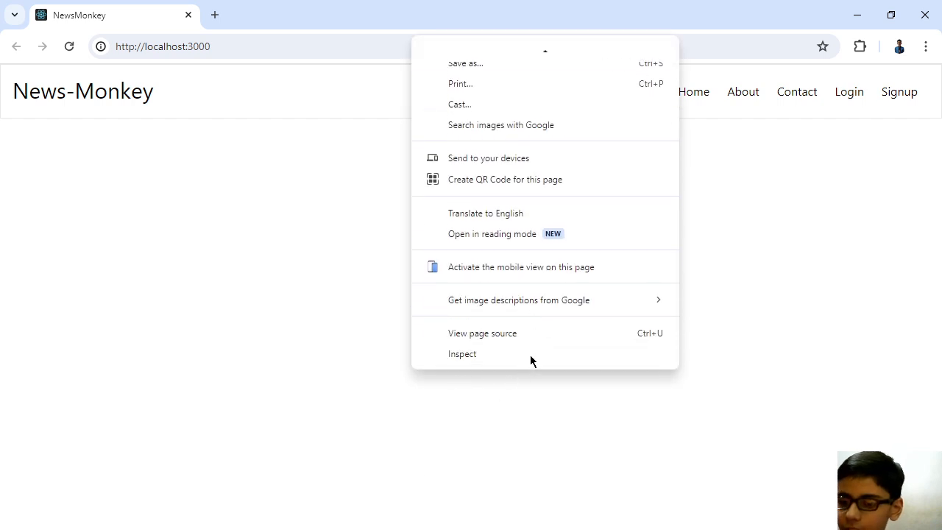
# Open Chrome DevTools' device toolbar and resize the News-Monkey preview from phone to desktop widths.
pyautogui.click(462, 354)
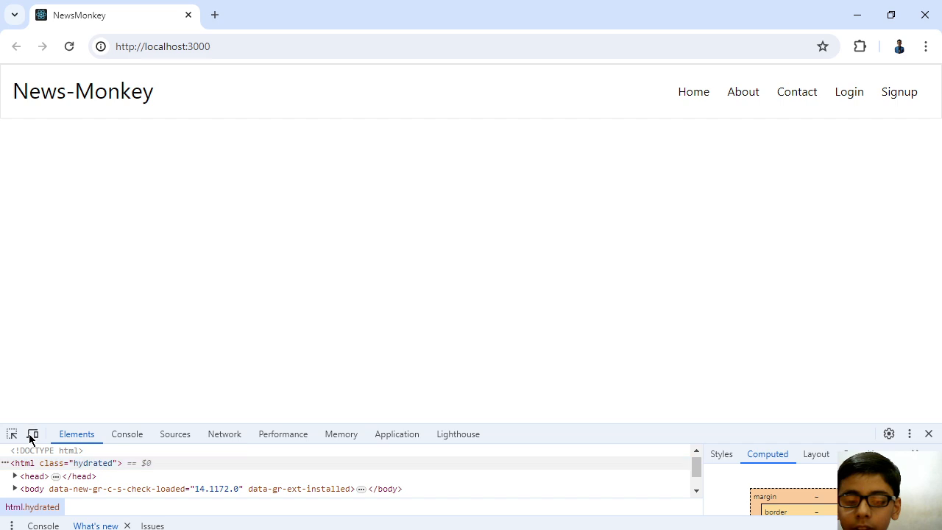
pyautogui.click(34, 434)
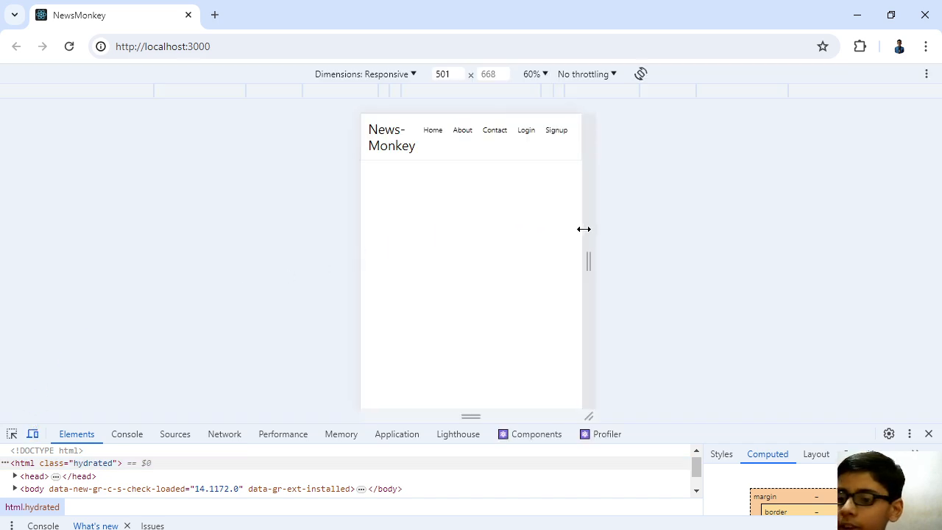
pyautogui.moveTo(585, 229); pyautogui.dragTo(531, 252)
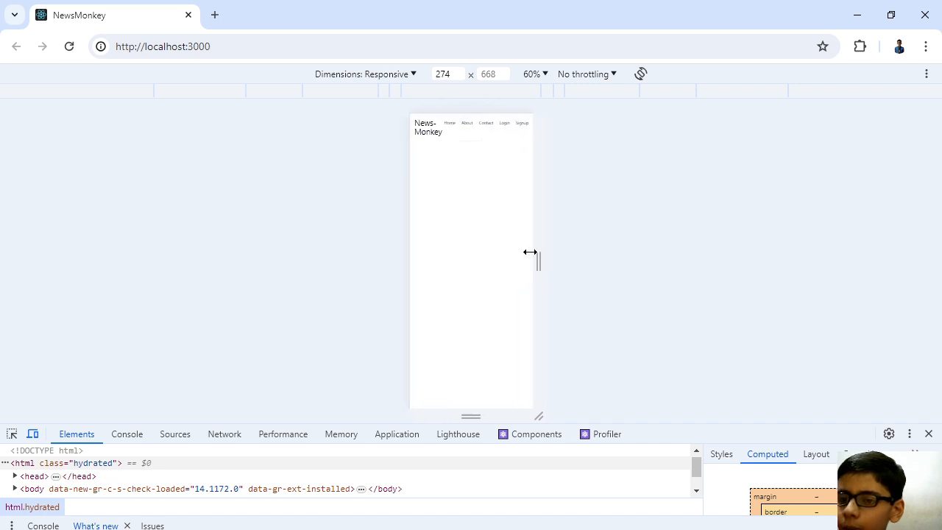
pyautogui.moveTo(538, 261); pyautogui.dragTo(525, 261)
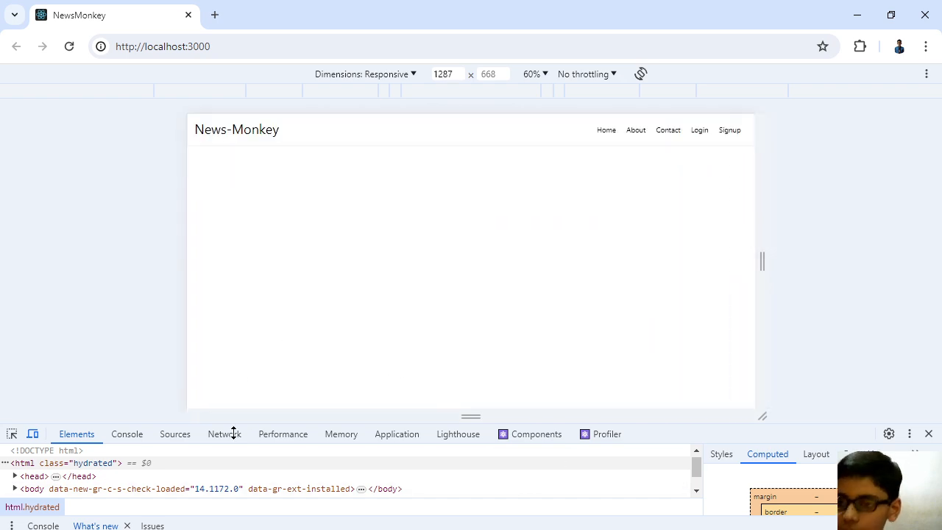
# Add an lg: breakpoint prefix to the heading's text size class in Navbar.jsx.
pyautogui.press('alt+tab')
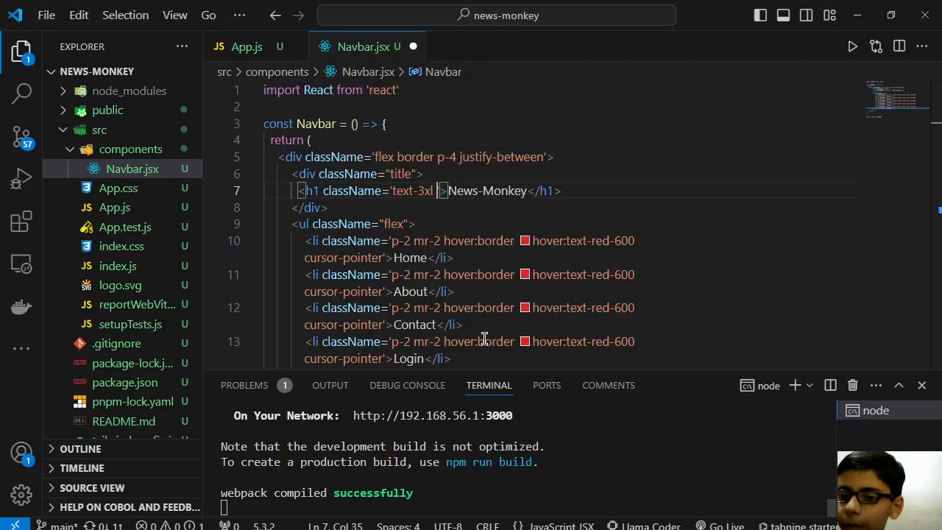
pyautogui.moveTo(776, 84)
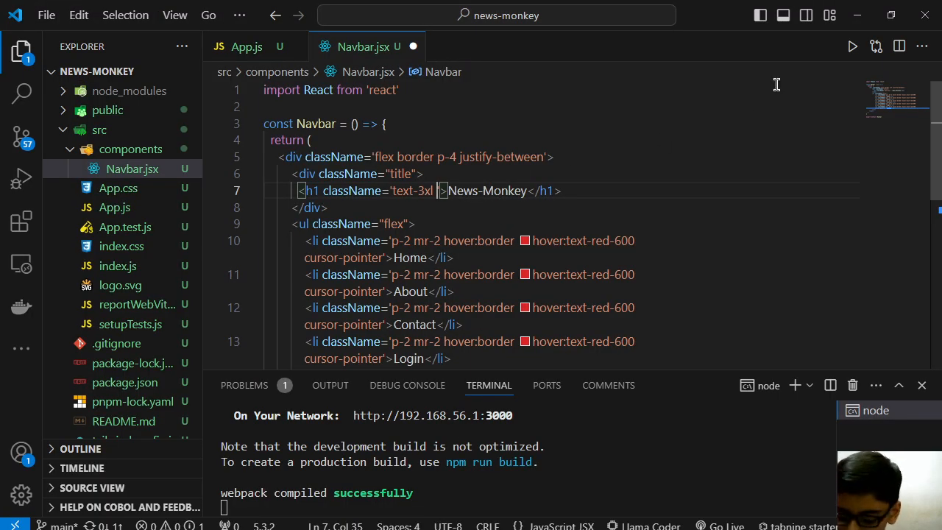
pyautogui.doubleClick(413, 190)
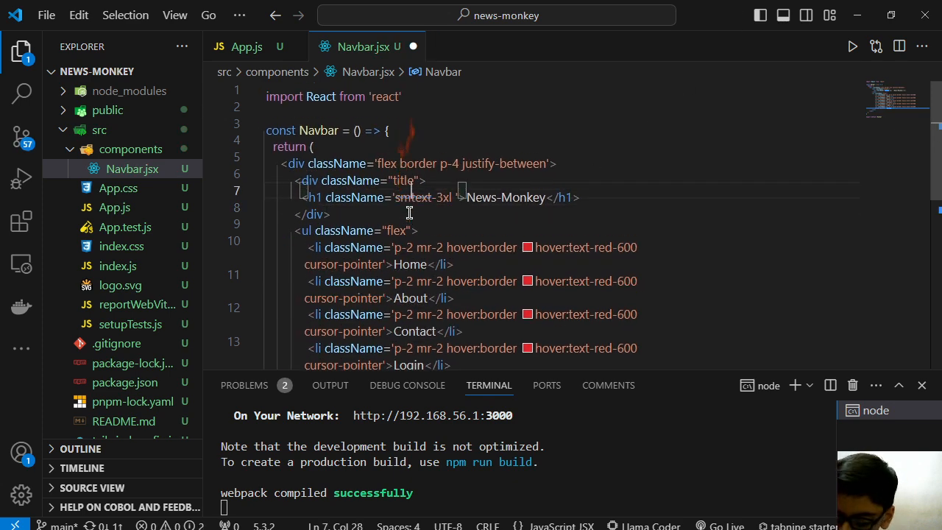
pyautogui.write(':')
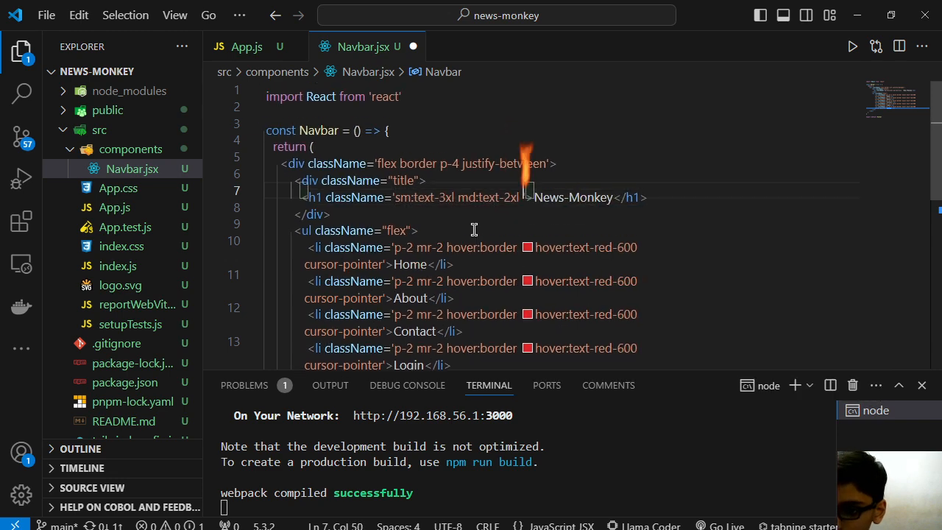
pyautogui.write('lg:text-xl')
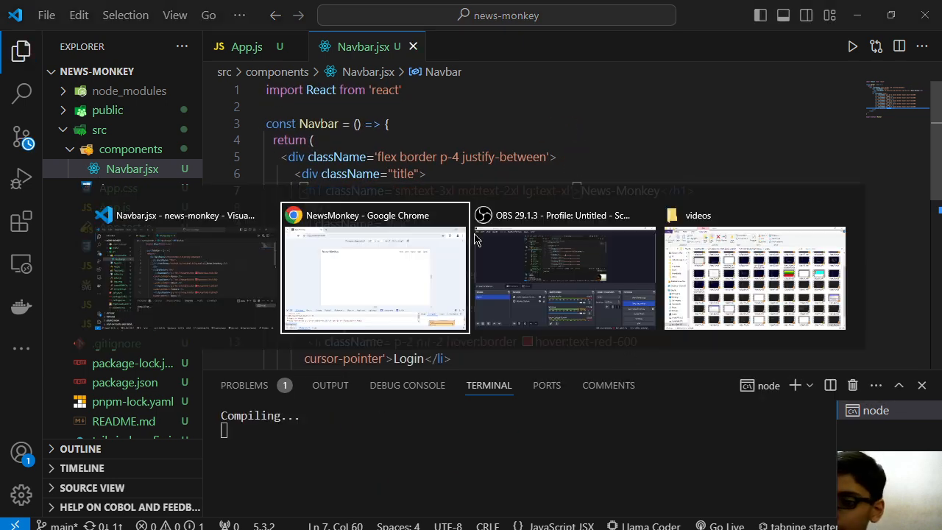
# After checking the browser, change the small-screen text size class to an md: variant.
pyautogui.click(374, 276)
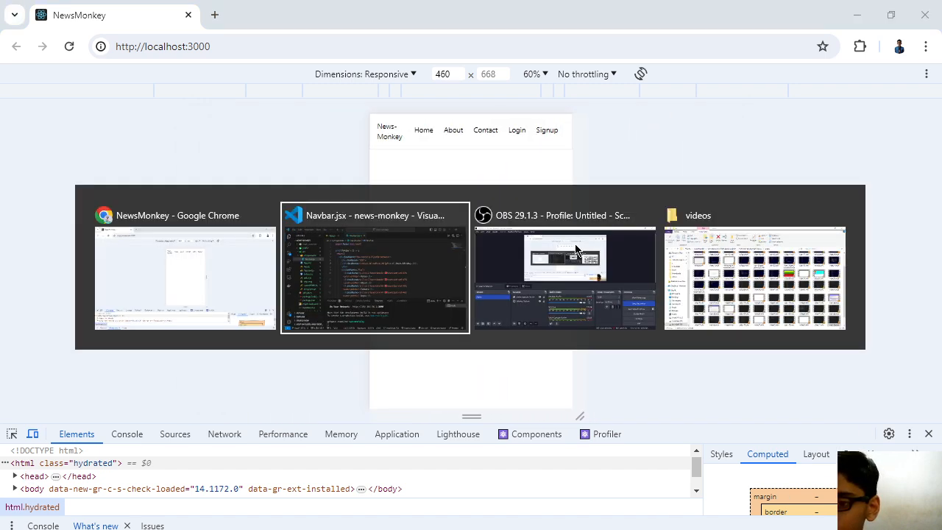
pyautogui.click(375, 267)
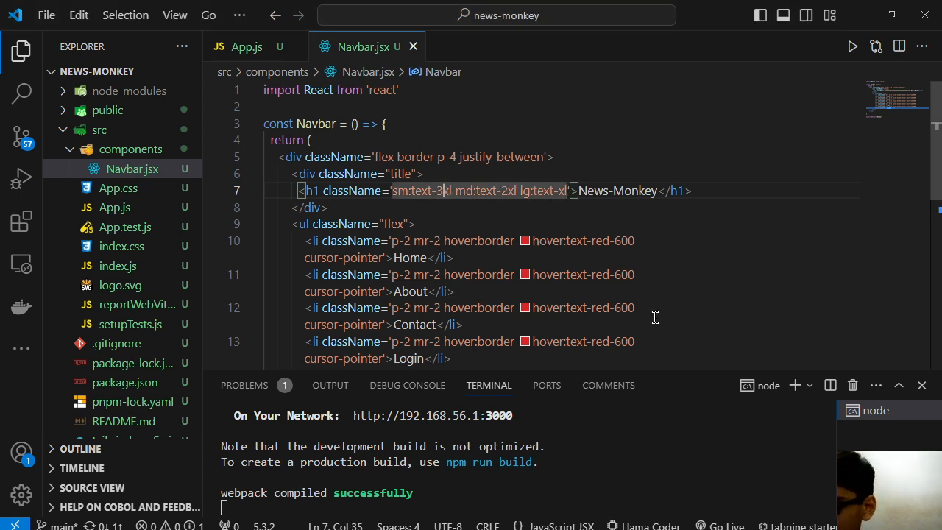
pyautogui.press('Backspace')
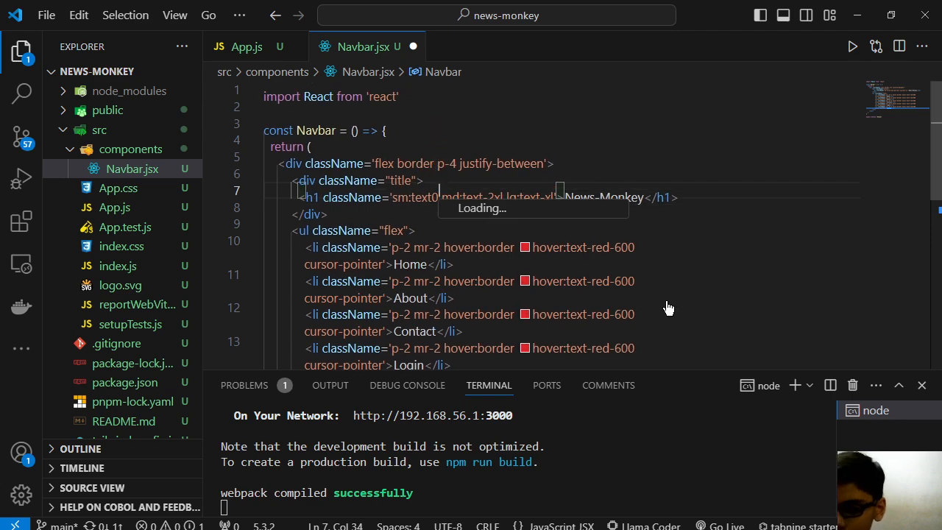
pyautogui.write('me')
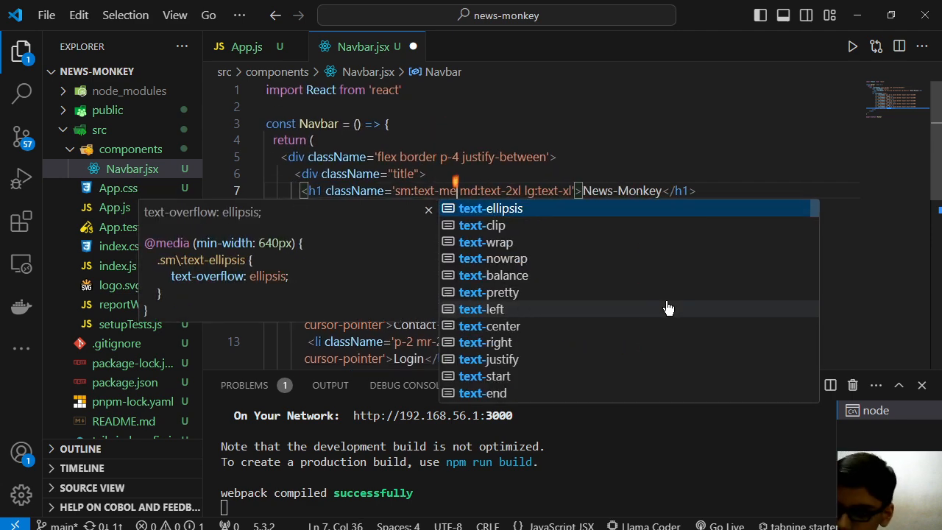
pyautogui.write('d')
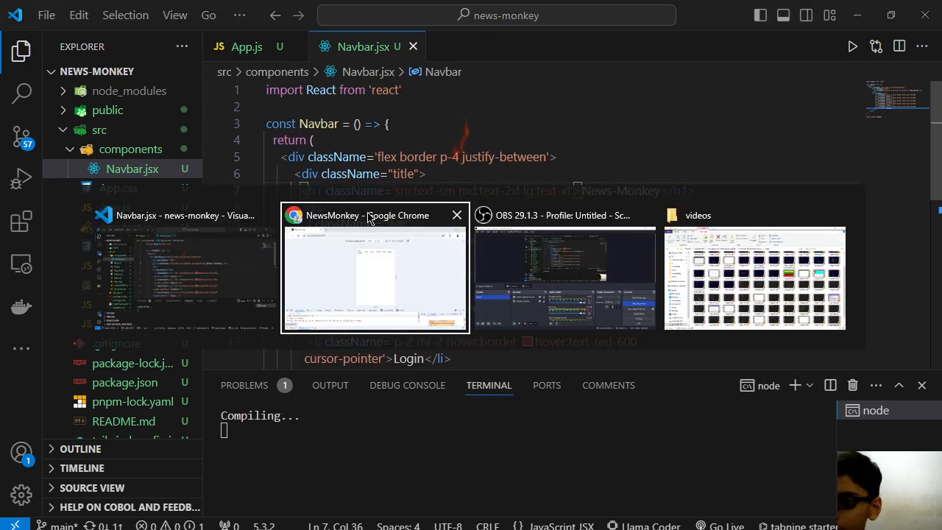
# Resize the responsive preview between about 526 pixels and large desktop widths to compare heading sizes.
pyautogui.click(374, 276)
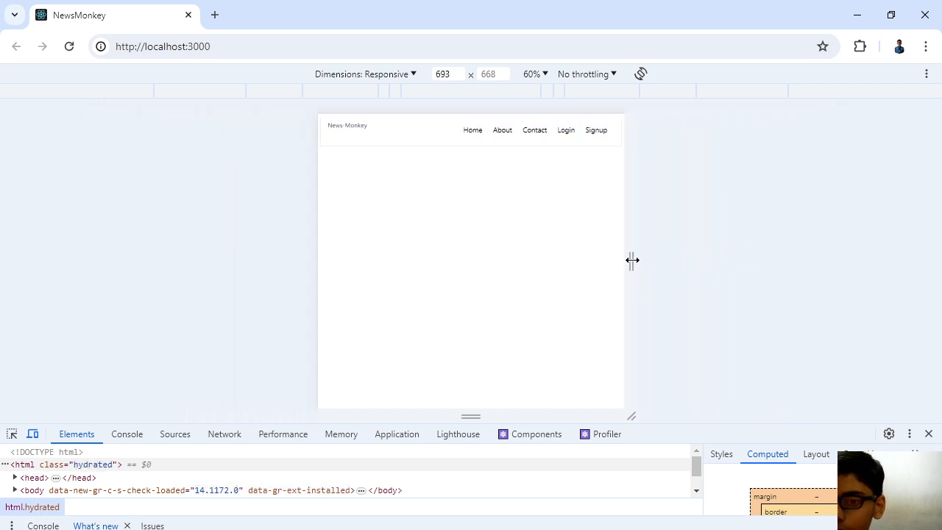
pyautogui.moveTo(633, 260); pyautogui.dragTo(648, 279)
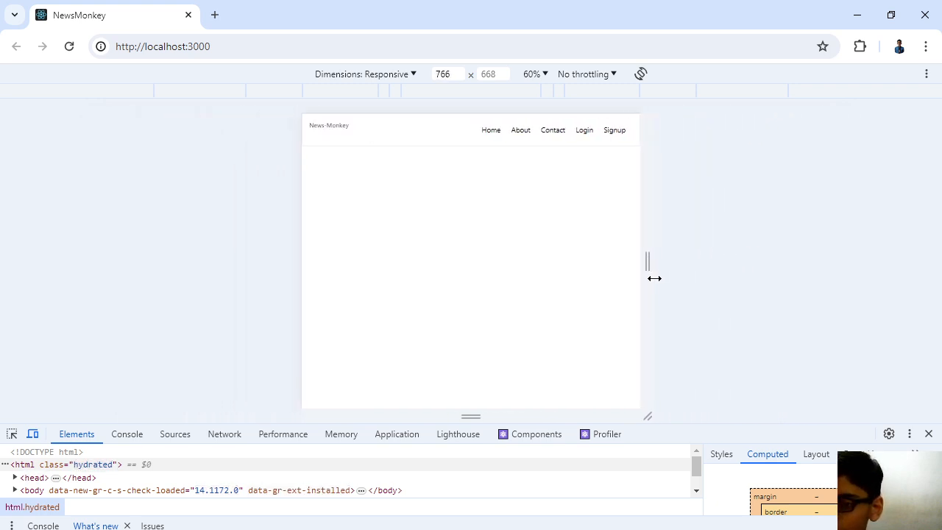
pyautogui.moveTo(647, 279); pyautogui.dragTo(607, 278)
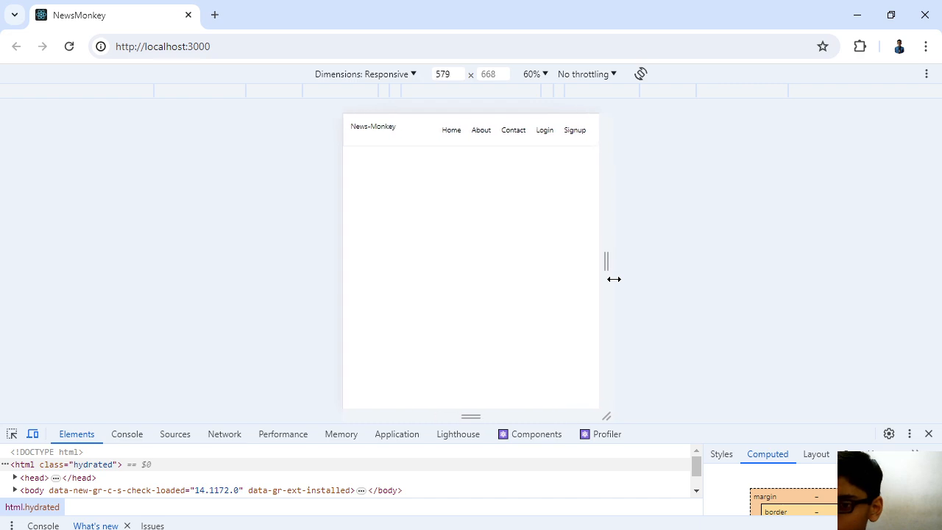
pyautogui.moveTo(607, 262); pyautogui.dragTo(687, 261)
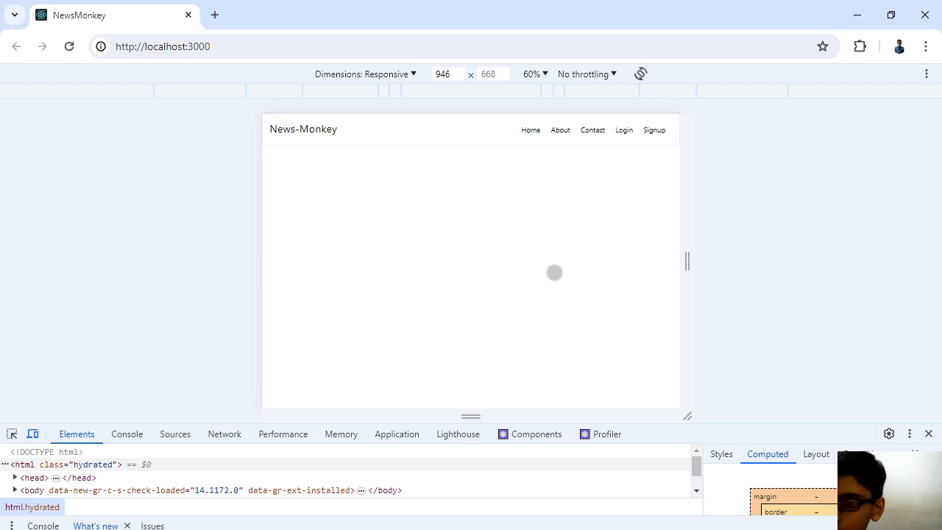
pyautogui.moveTo(686, 261); pyautogui.dragTo(594, 256)
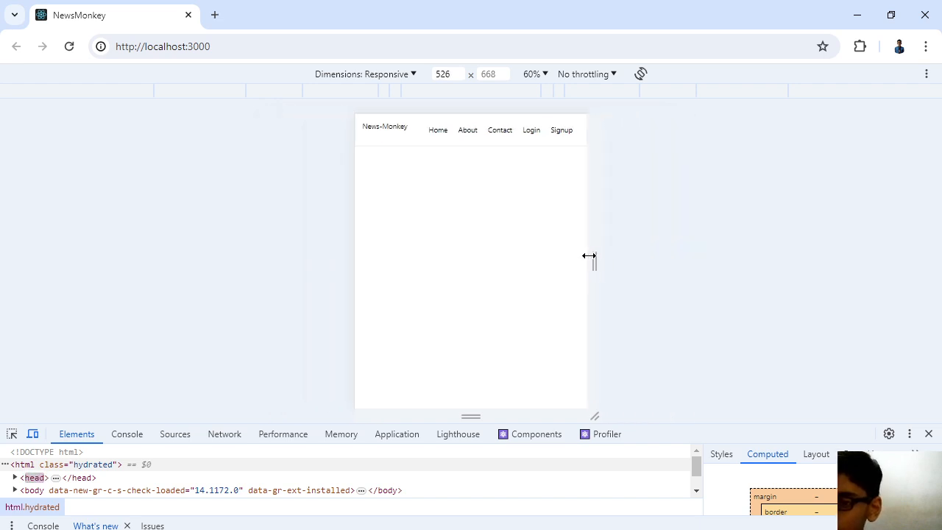
pyautogui.moveTo(593, 256); pyautogui.dragTo(830, 265)
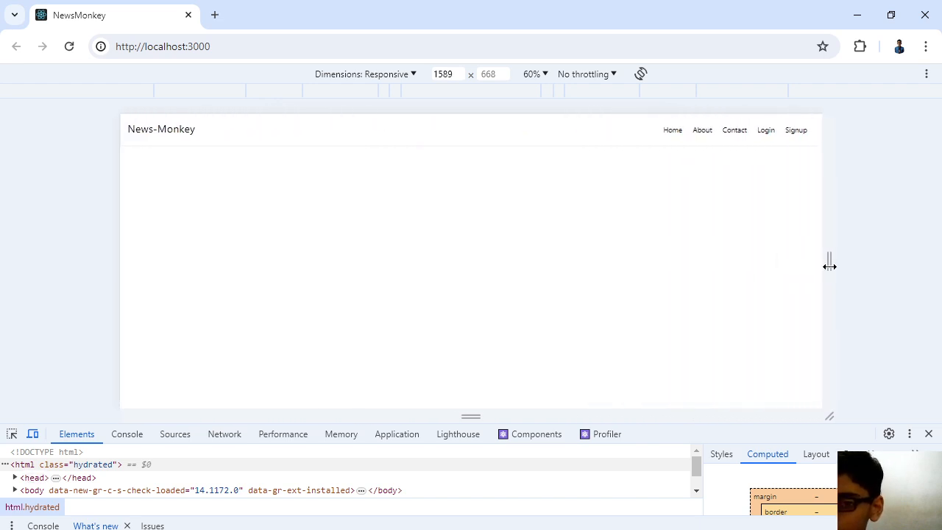
pyautogui.moveTo(830, 266); pyautogui.dragTo(891, 265)
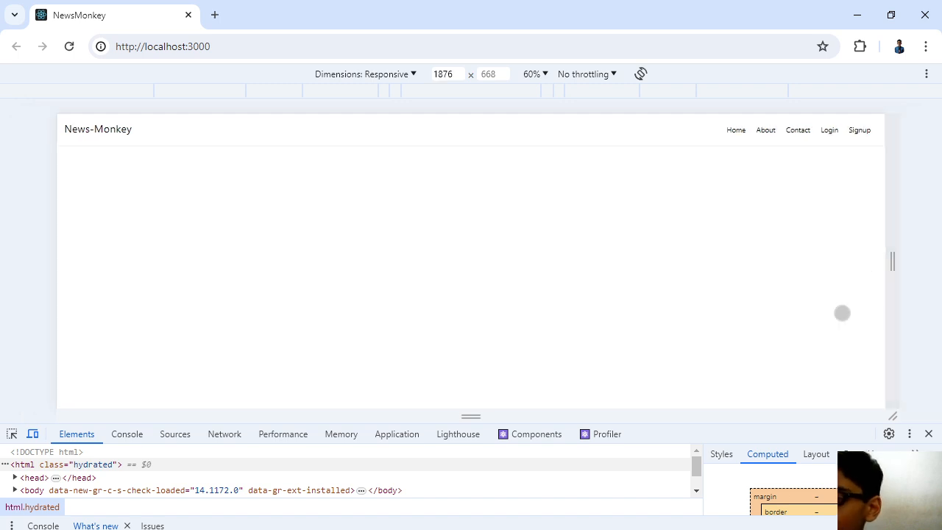
pyautogui.click(928, 433)
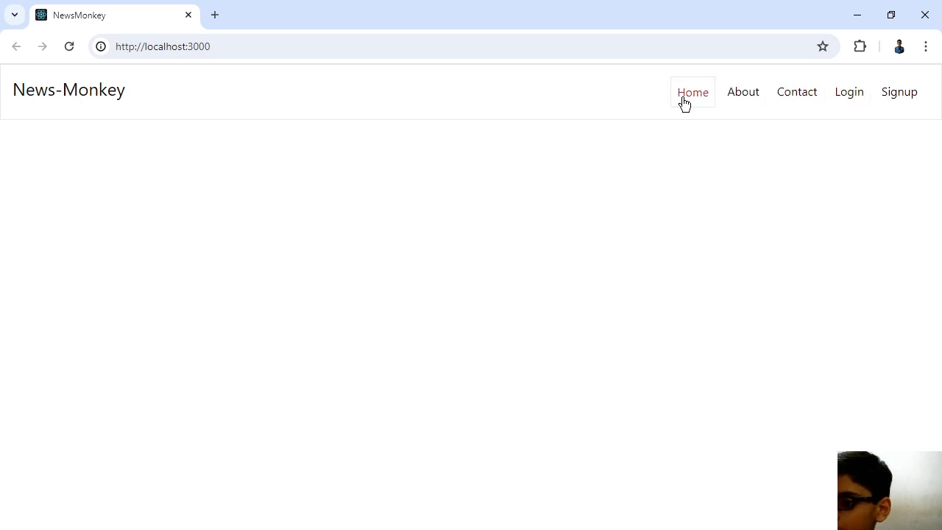
pyautogui.moveTo(873, 96)
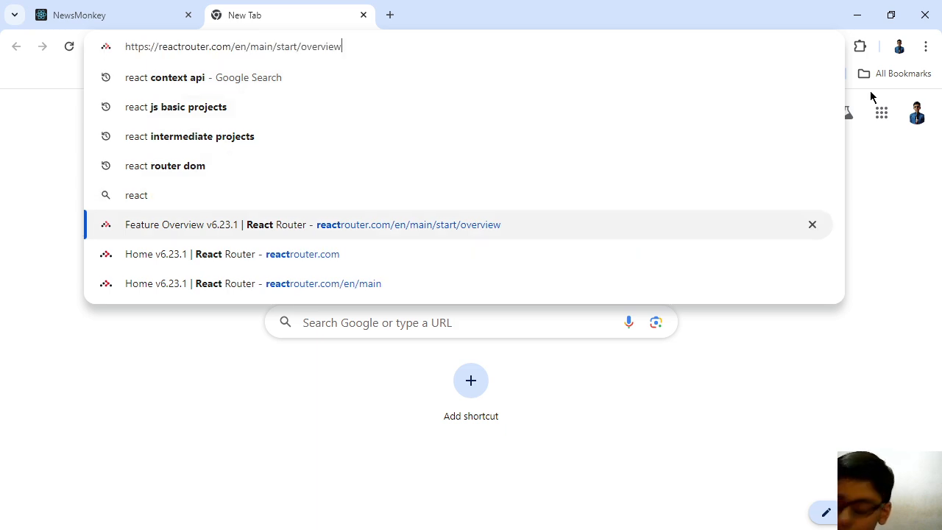
# Open the React Router docs, visit Feature Overview, then open the 'I'm on v5' guide.
pyautogui.click(254, 284)
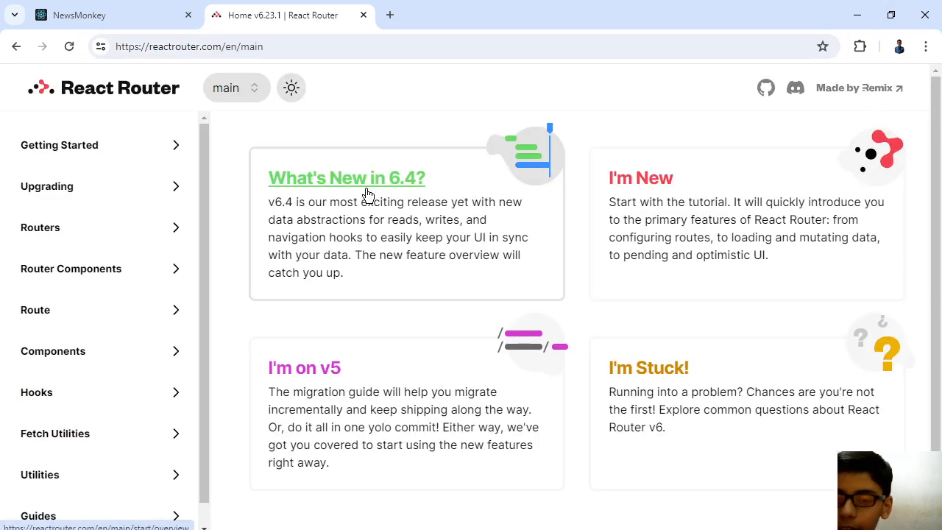
pyautogui.click(346, 178)
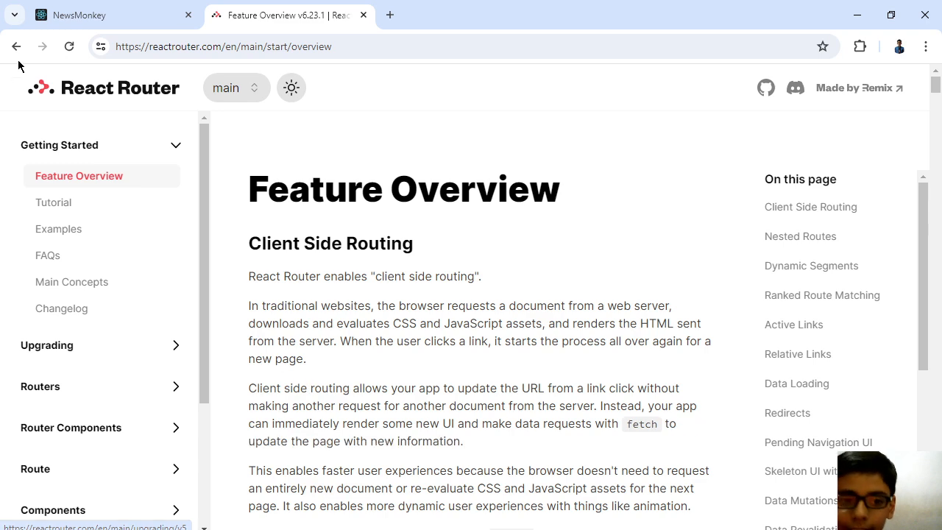
pyautogui.click(46, 344)
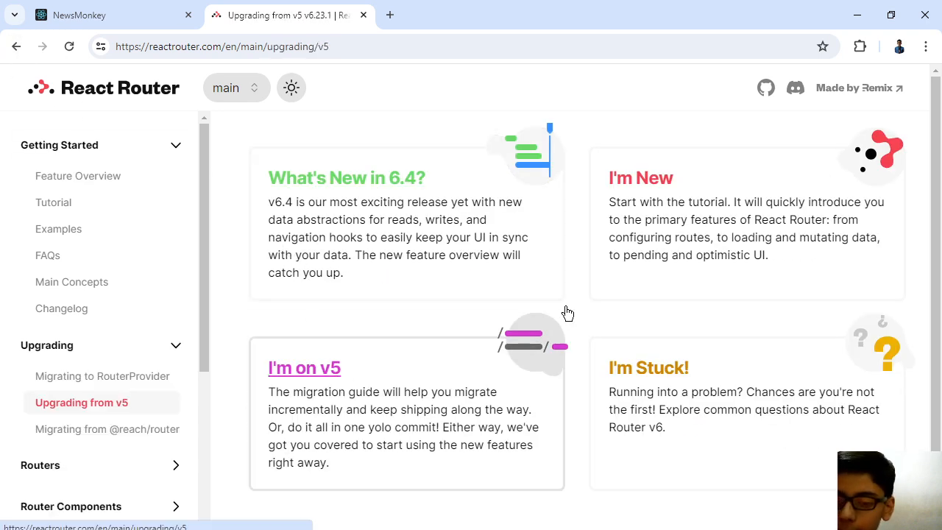
pyautogui.click(304, 367)
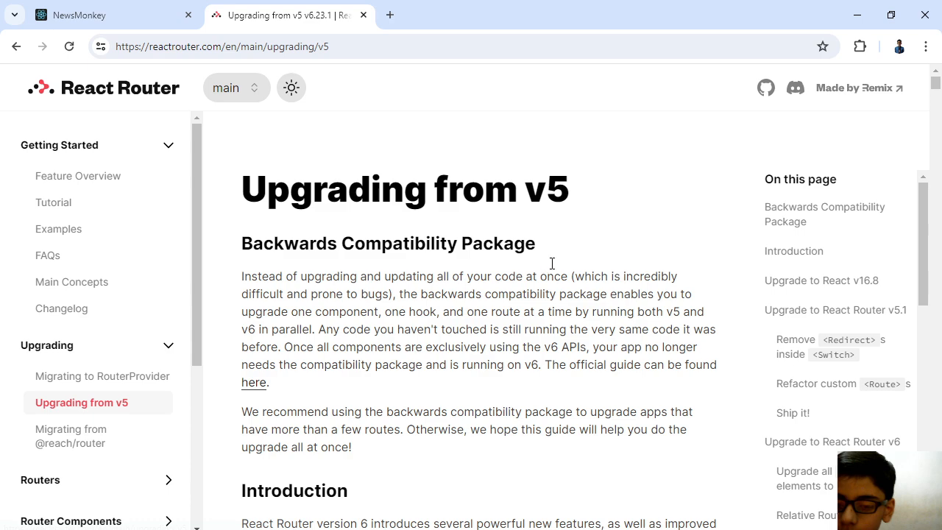
# Scroll through the Upgrading from v5 guide's introduction.
pyautogui.scroll(-3)
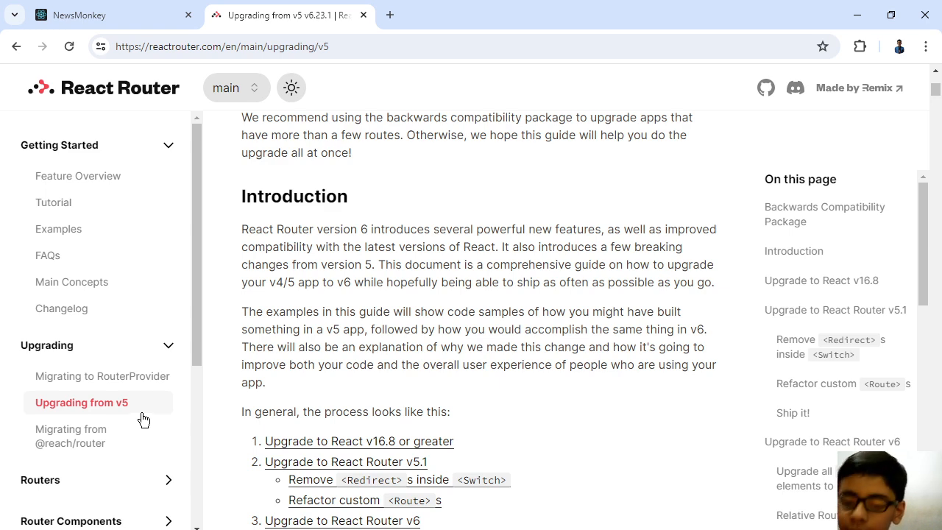
pyautogui.scroll(3)
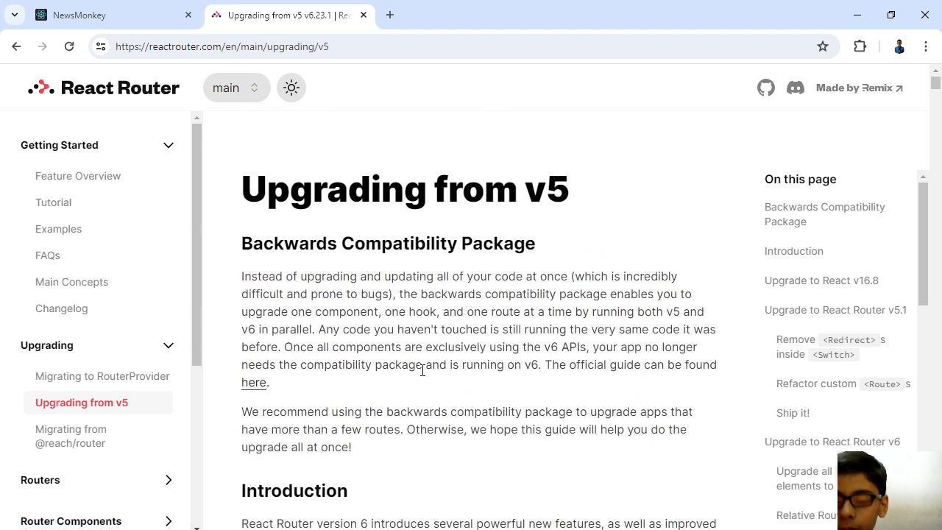
pyautogui.scroll(-3)
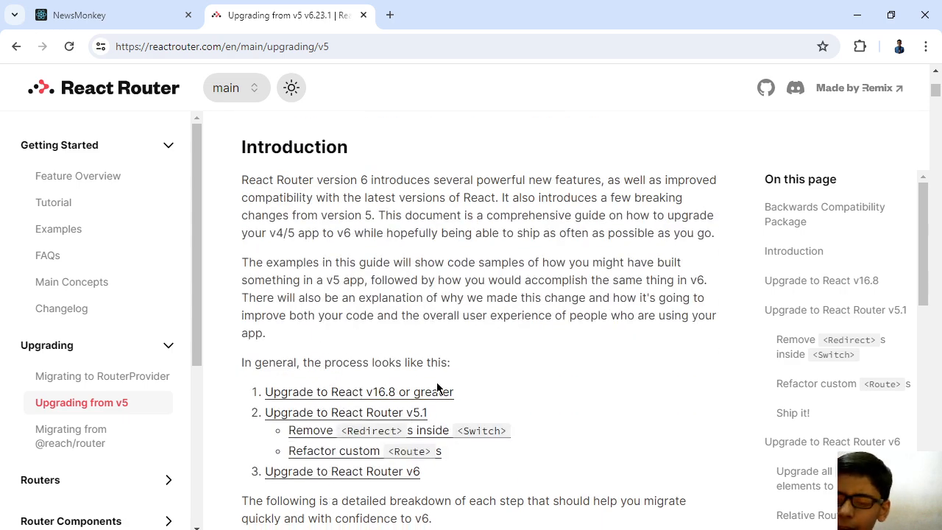
pyautogui.scroll(-3)
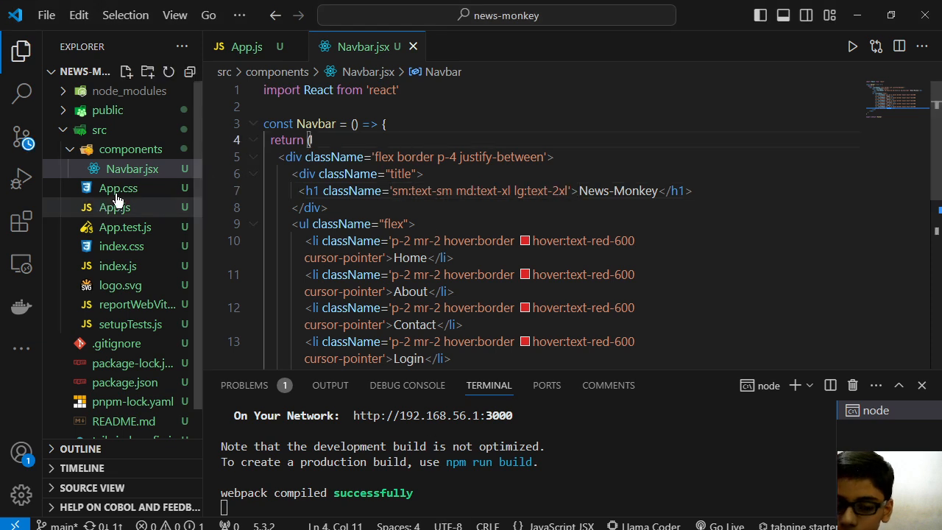
# Open App.js and begin writing a div inside the component's return.
pyautogui.scroll(-3)
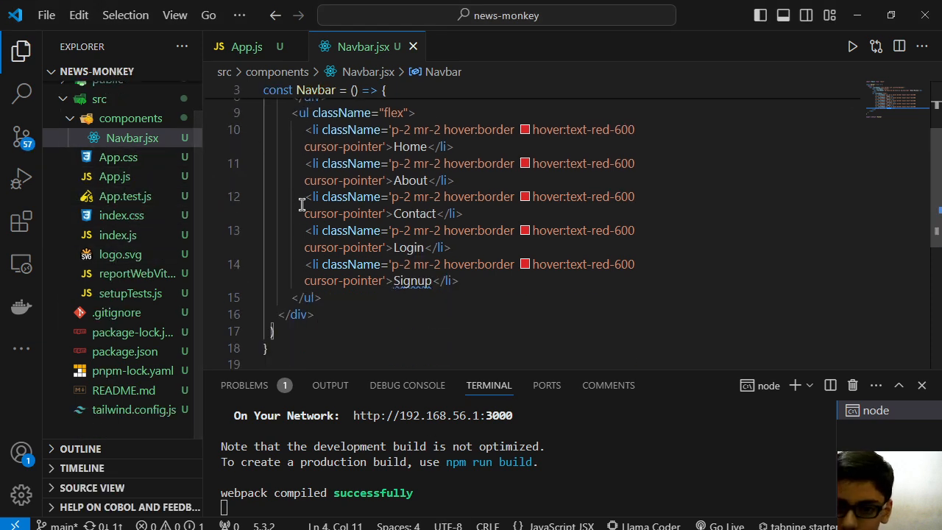
pyautogui.click(246, 46)
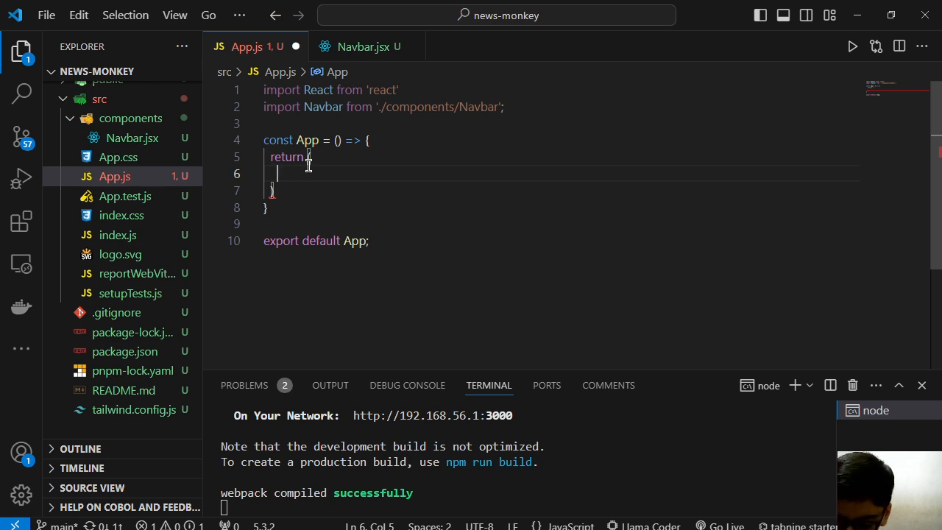
pyautogui.write('div')
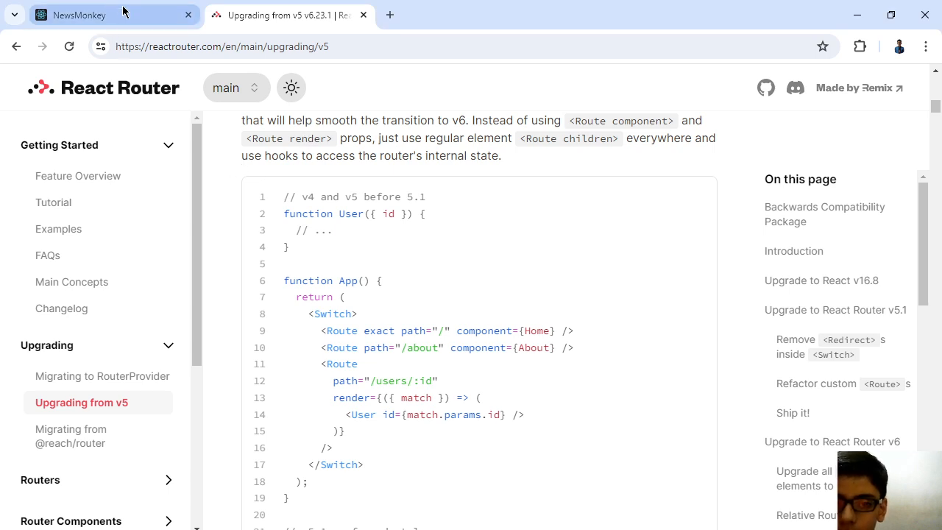
pyautogui.click(71, 14)
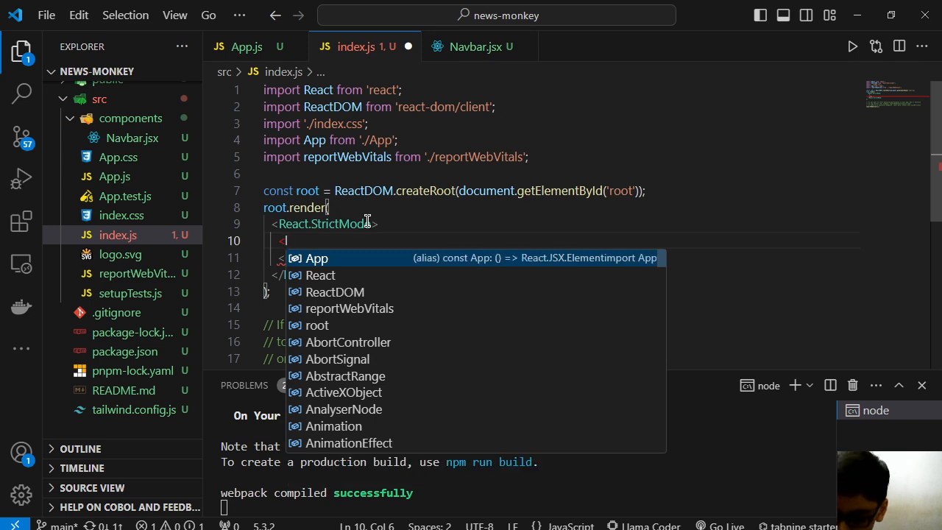
# Add Navbar to index.js and review App.js's contents.
pyautogui.write('Navbar />')
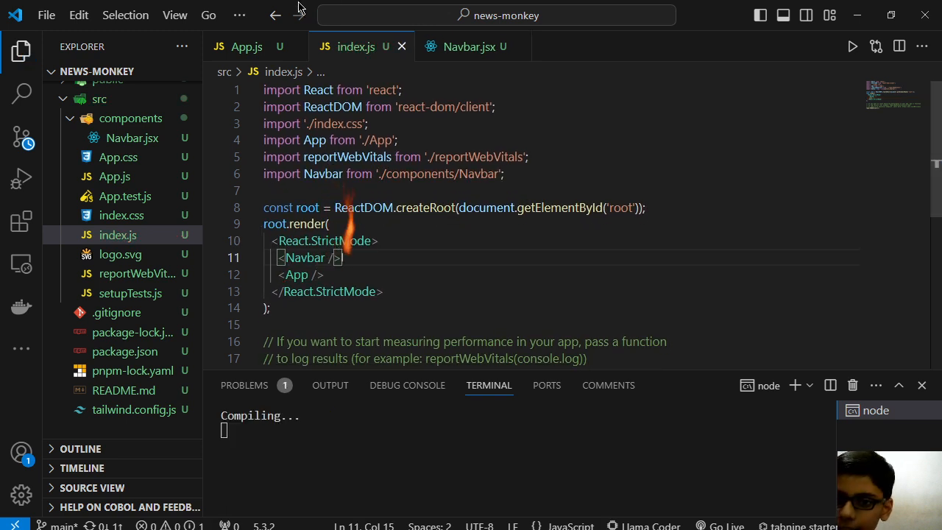
pyautogui.click(237, 46)
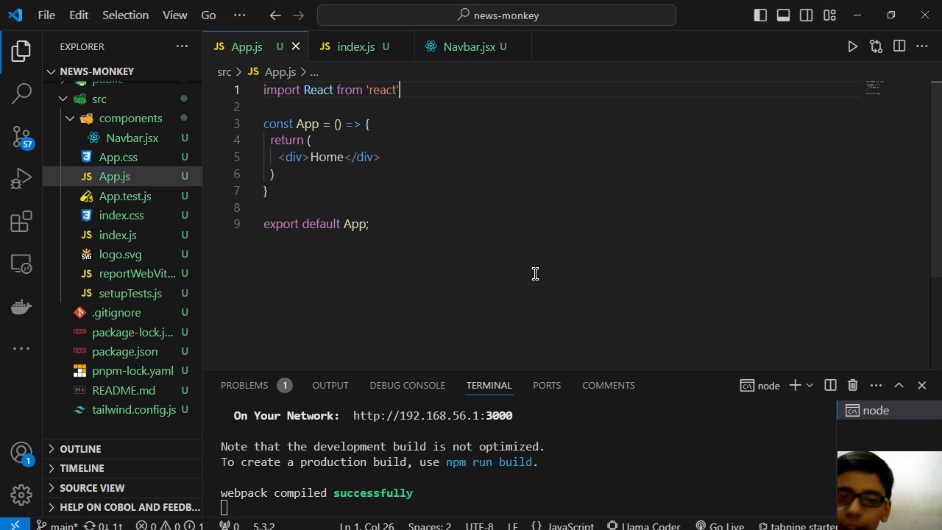
pyautogui.moveTo(361, 46)
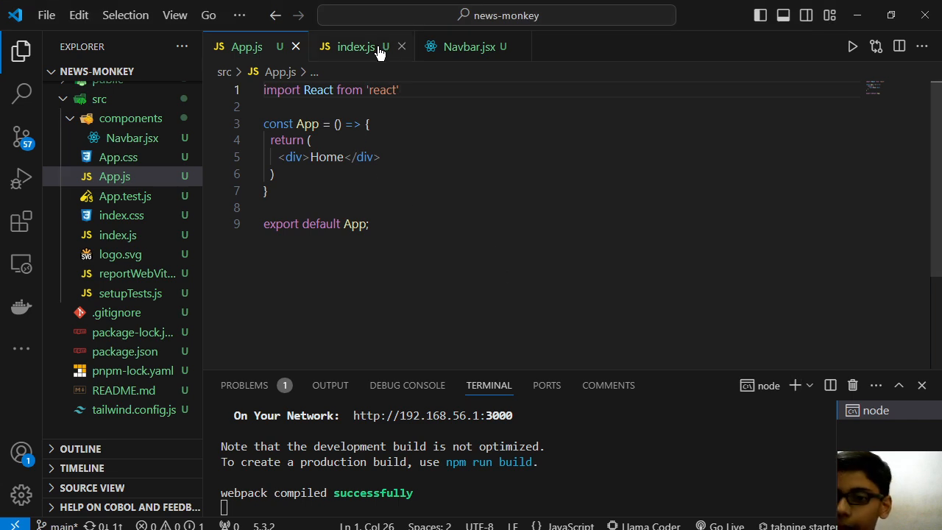
pyautogui.click(356, 47)
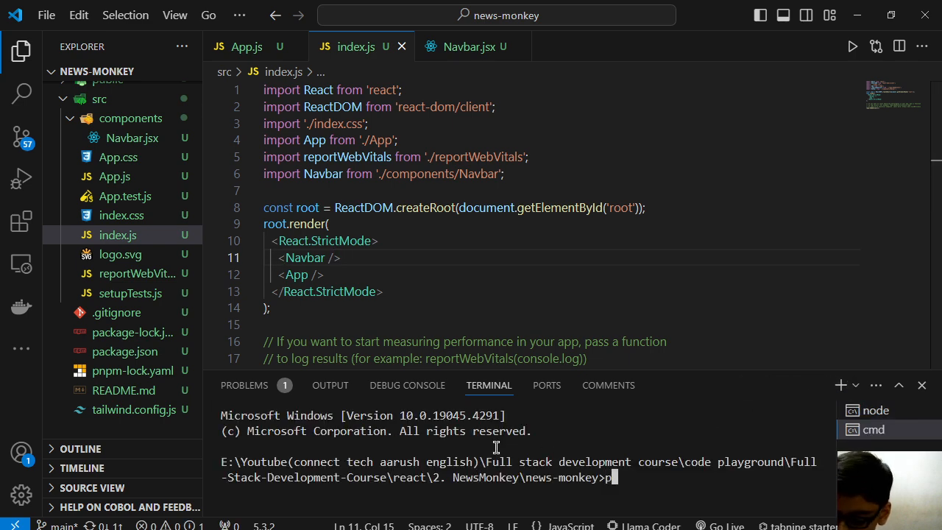
# Install react-router at version 5.0.0 with pnpm add in the terminal.
pyautogui.write('pnpm add')
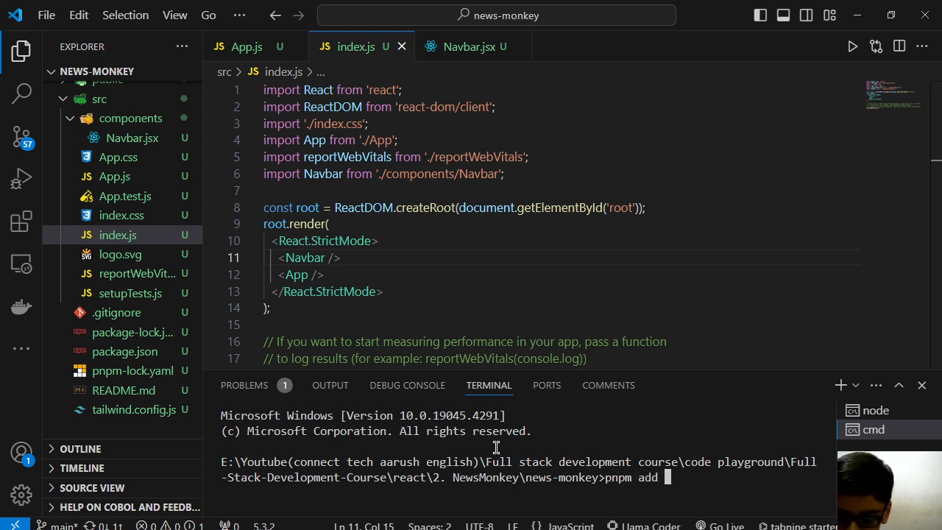
pyautogui.write('react-ro')
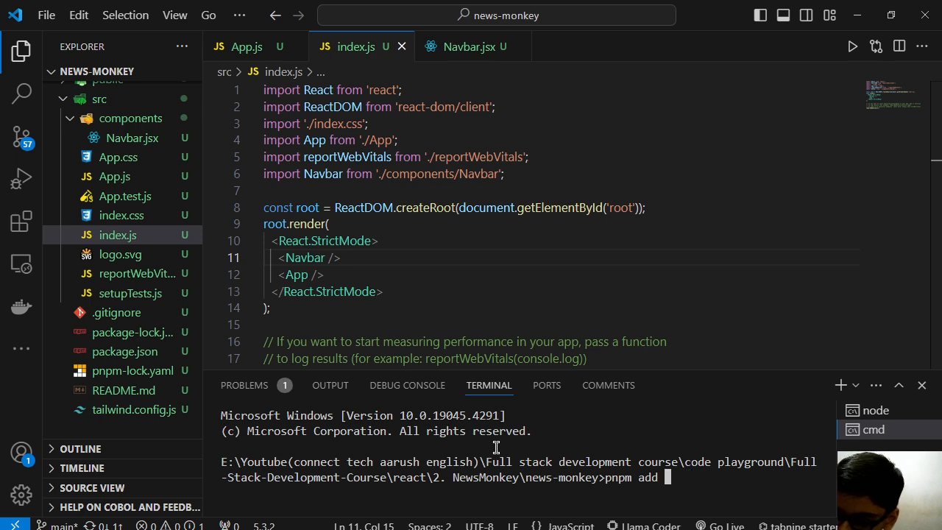
pyautogui.write('@react-router-dom@')
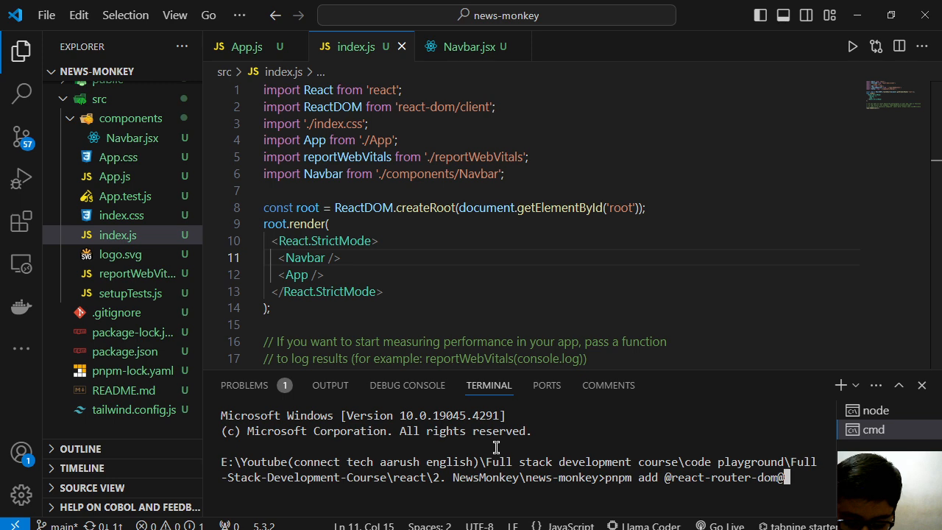
pyautogui.write('5.0.0')
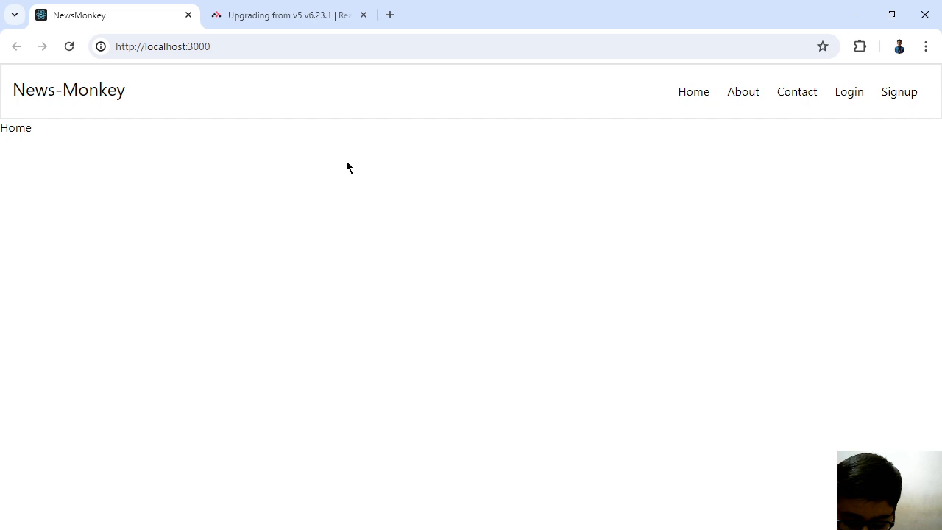
# Return to the React Router upgrade guide and scroll down the page.
pyautogui.click(287, 15)
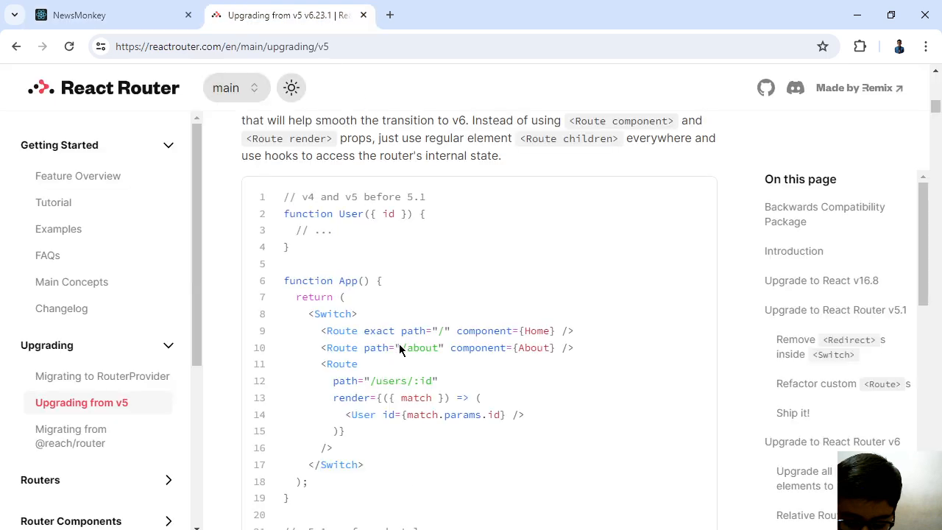
pyautogui.scroll(-3)
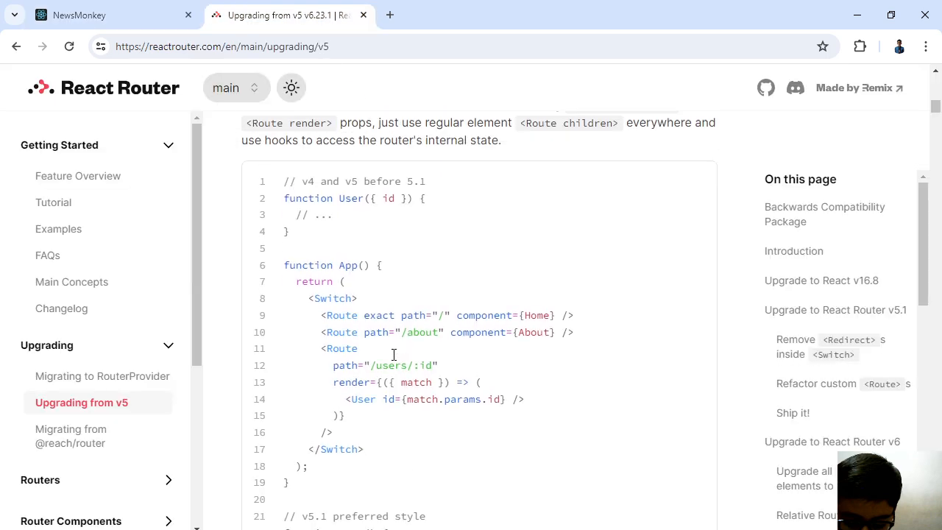
pyautogui.scroll(-3)
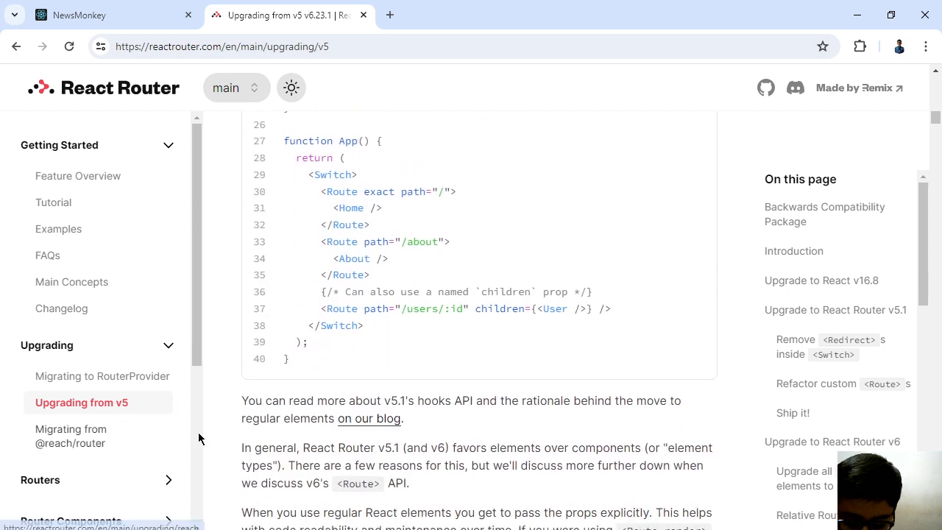
pyautogui.scroll(-3)
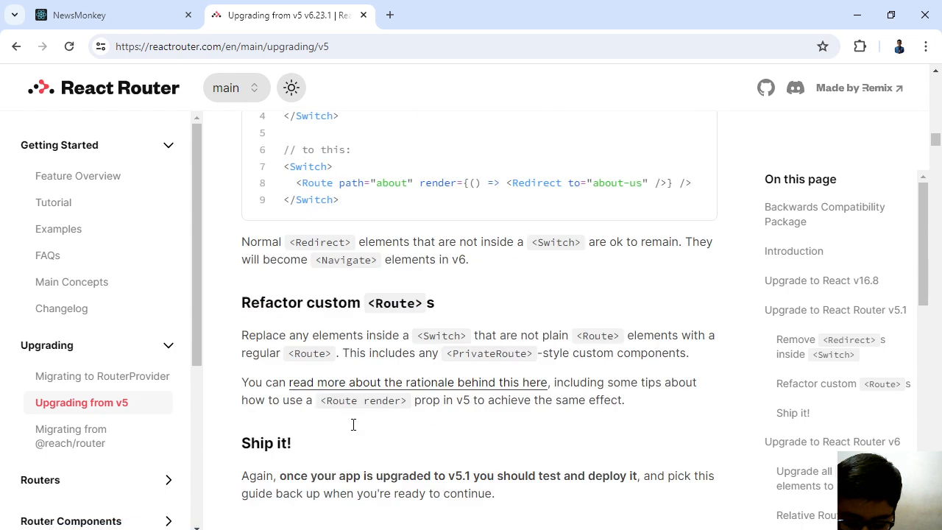
pyautogui.moveTo(347, 415)
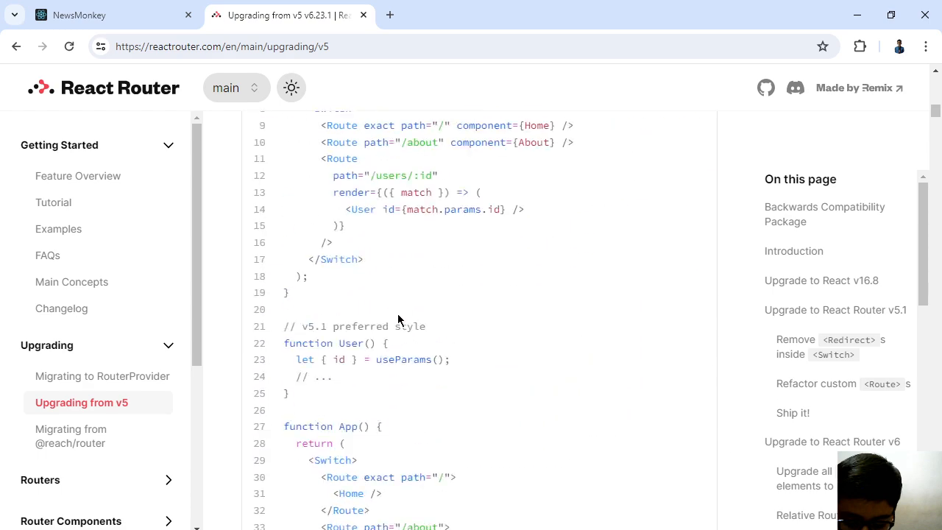
pyautogui.scroll(3)
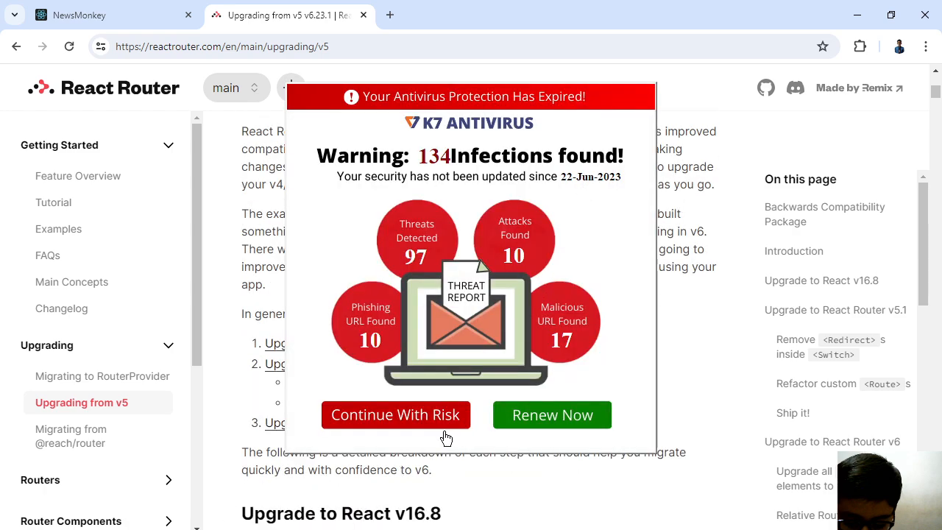
# Dismiss the antivirus pop-up and scroll to the v5 example, selecting its Switch element.
pyautogui.click(395, 414)
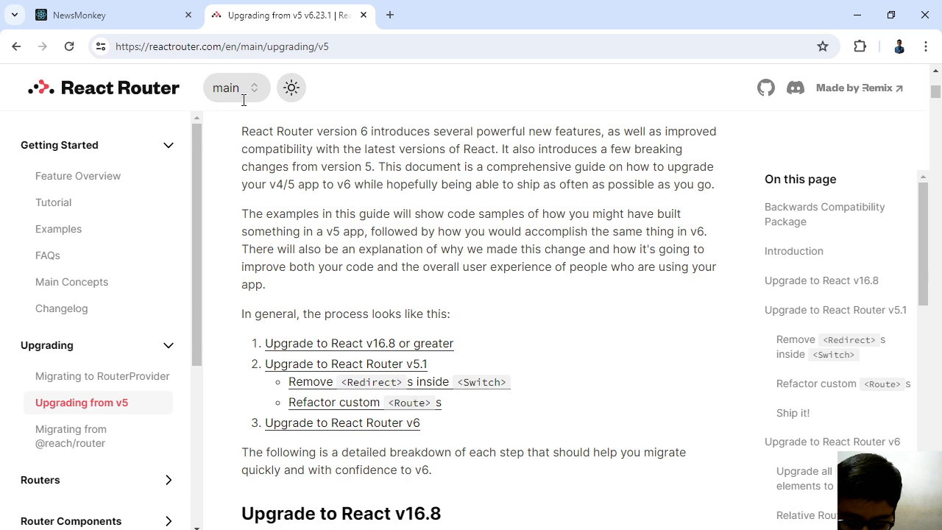
pyautogui.scroll(3)
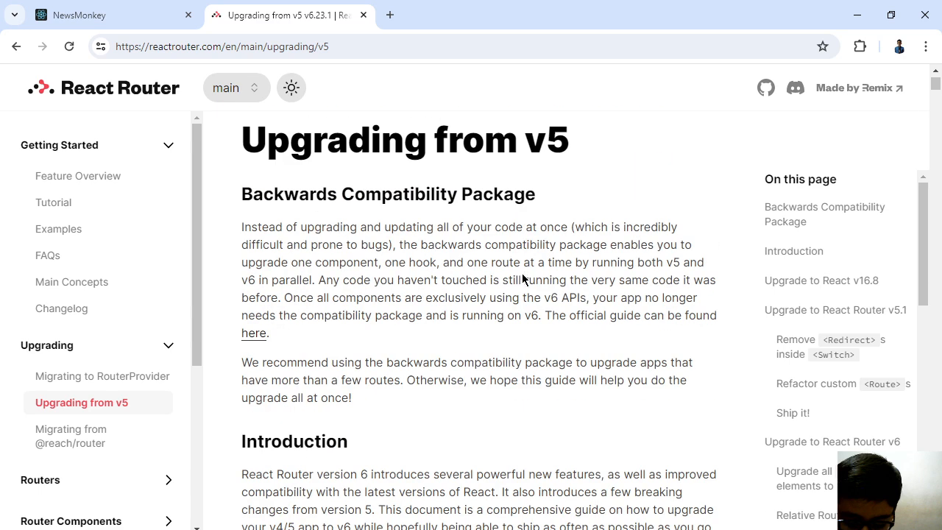
pyautogui.scroll(-3)
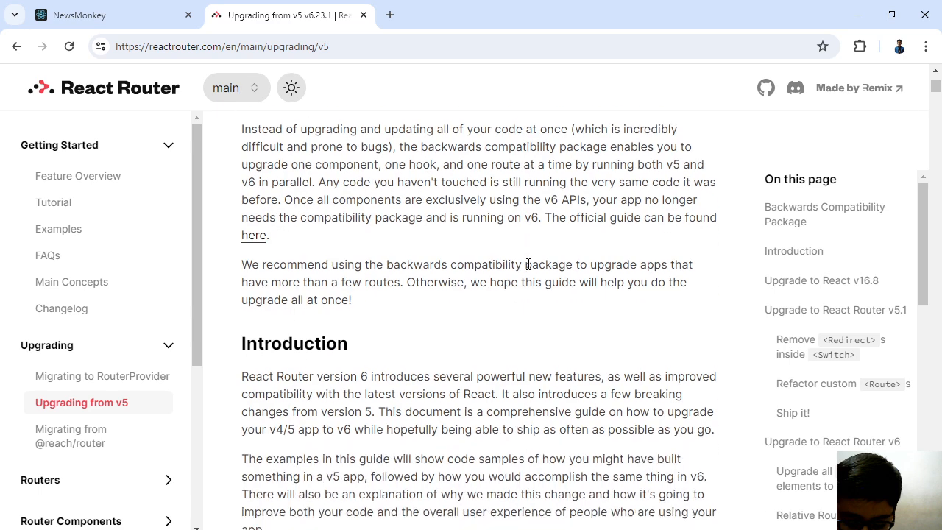
pyautogui.scroll(-3)
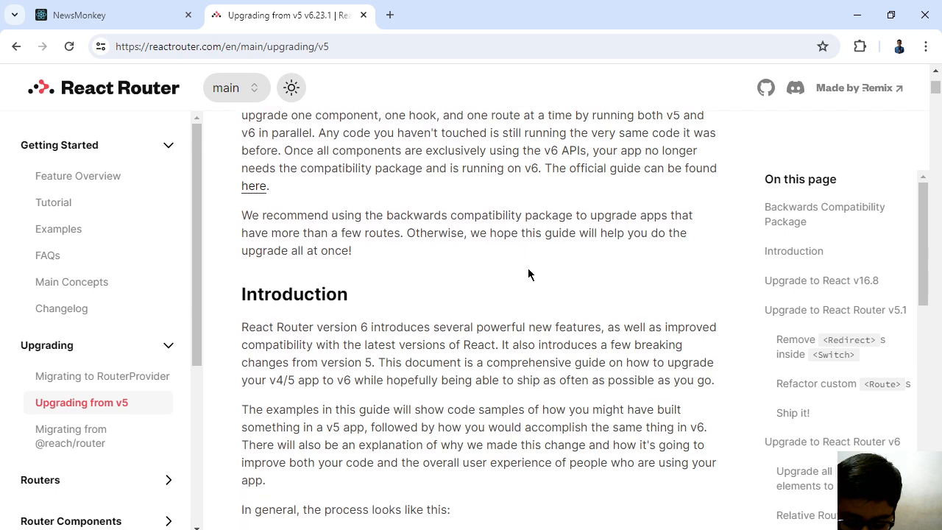
pyautogui.scroll(-3)
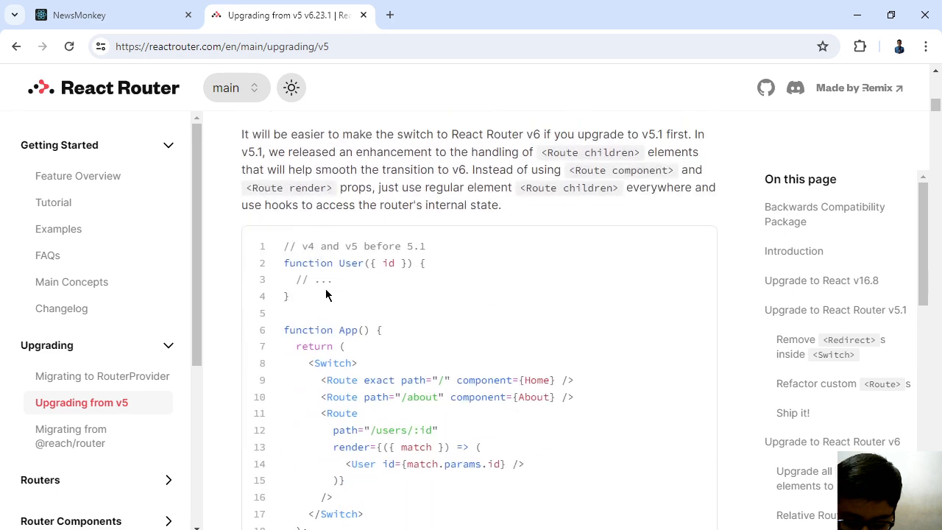
pyautogui.scroll(-3)
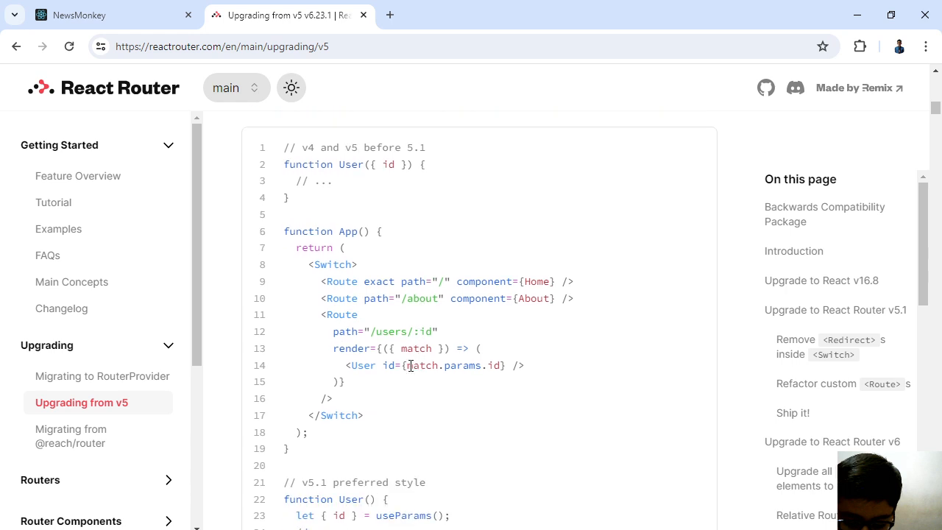
pyautogui.doubleClick(333, 264)
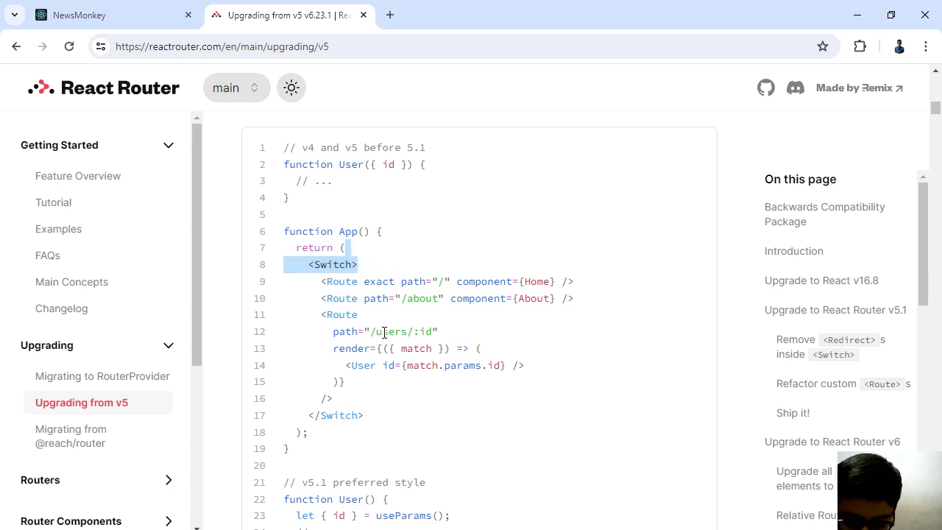
# Review the v5 Route examples for / and /about, then return to index.js.
pyautogui.scroll(-3)
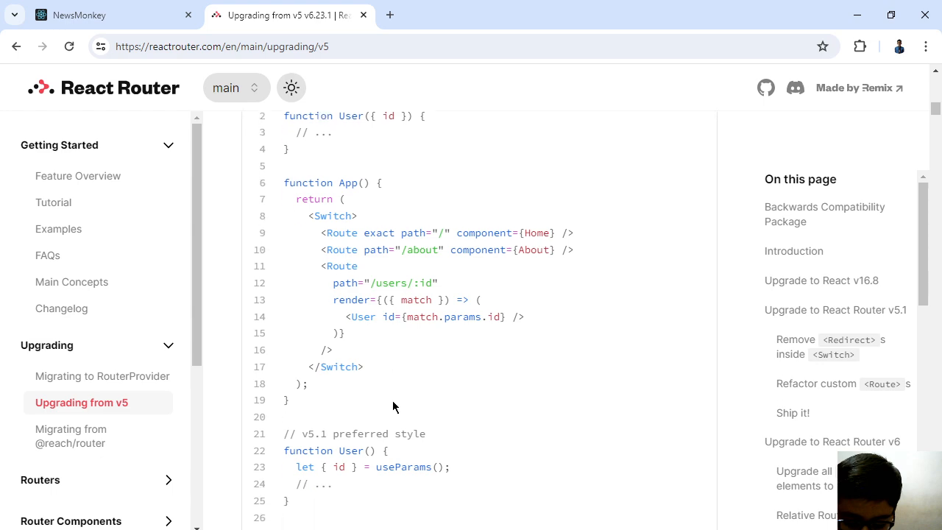
pyautogui.moveTo(368, 420)
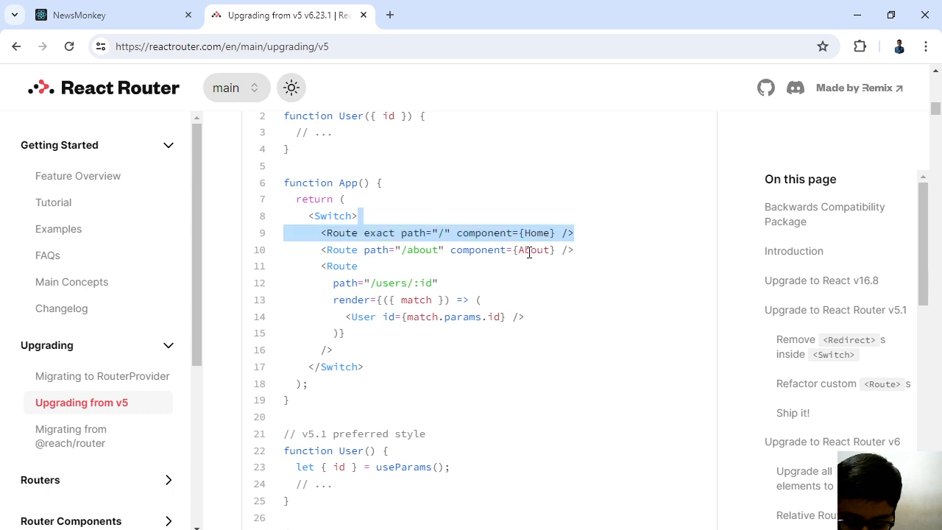
pyautogui.click(416, 232)
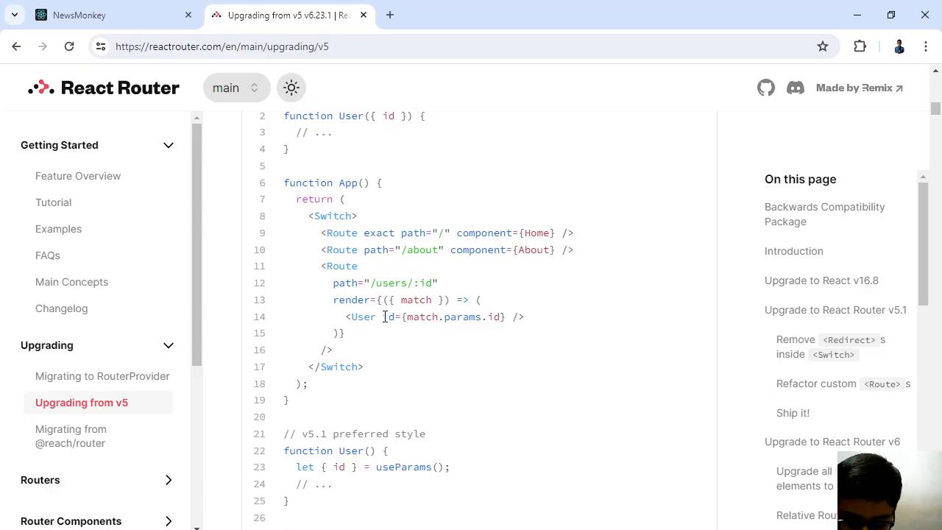
pyautogui.moveTo(382, 234)
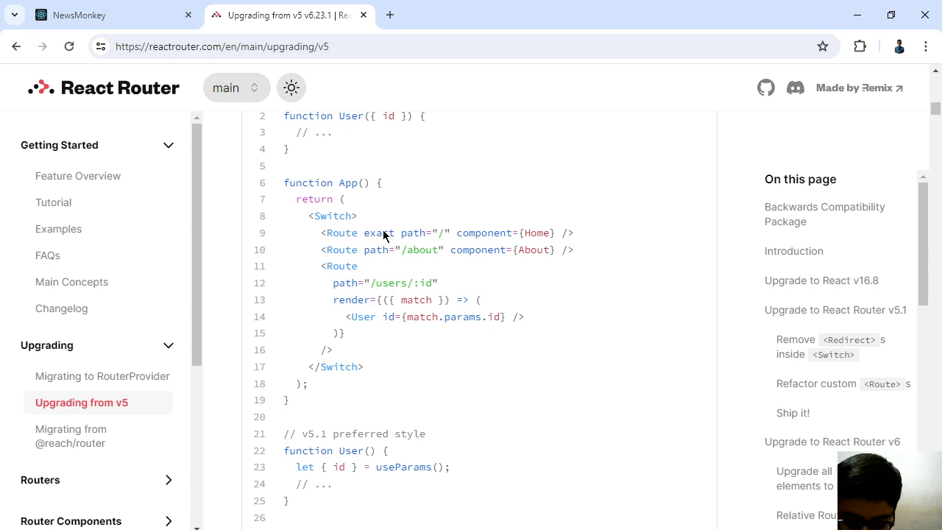
pyautogui.moveTo(402, 282)
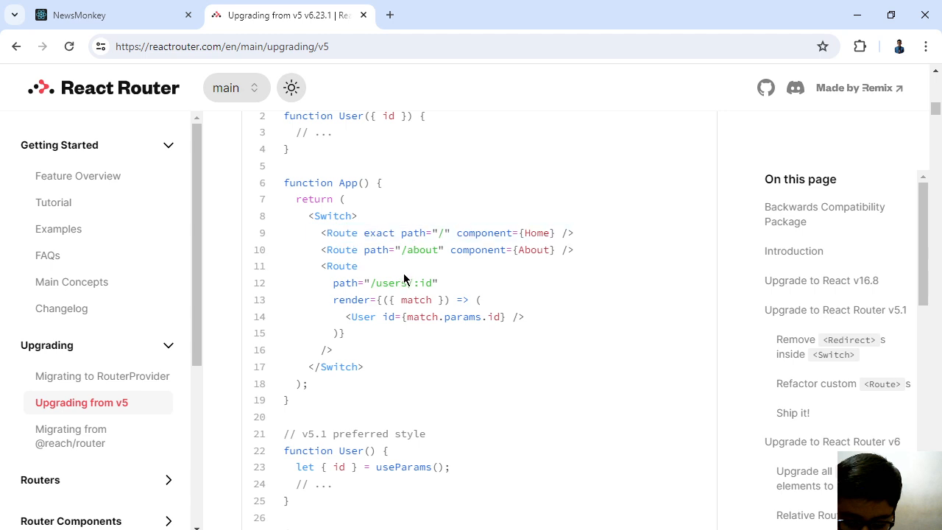
pyautogui.moveTo(441, 244)
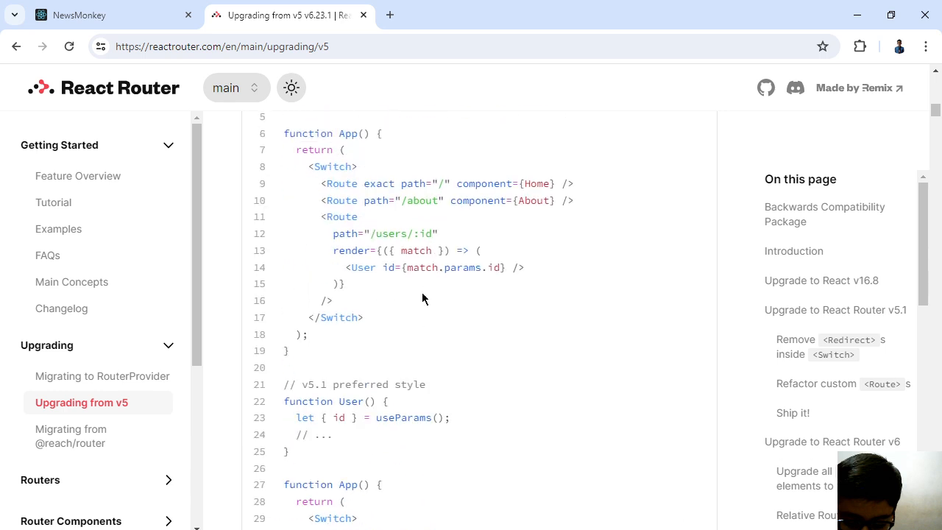
pyautogui.click(110, 15)
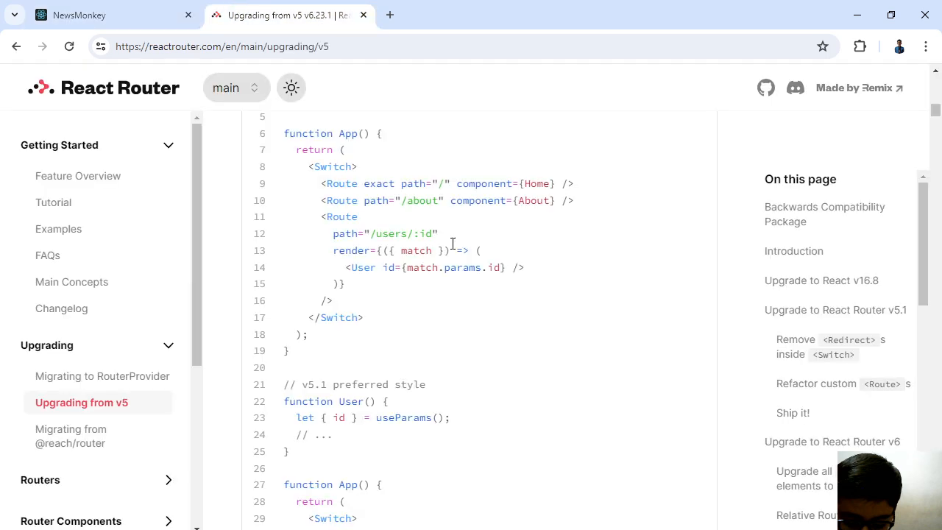
pyautogui.moveTo(497, 223)
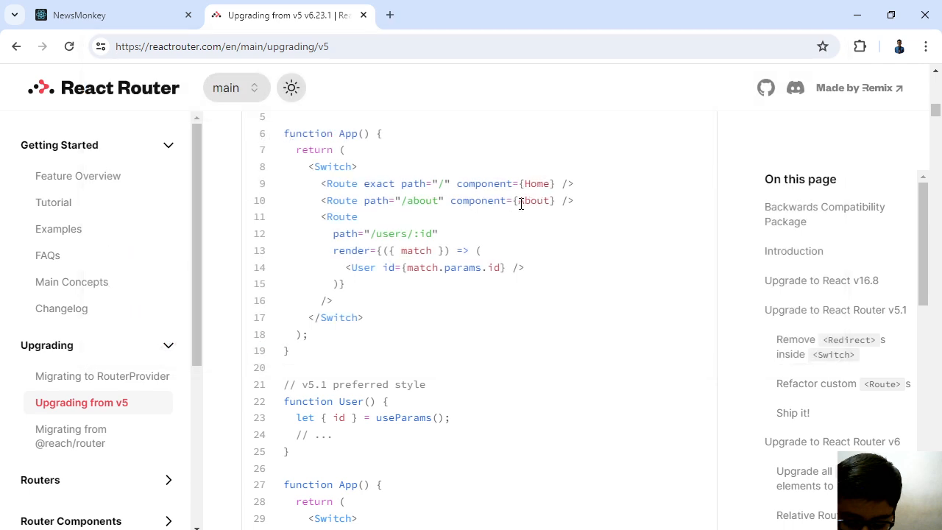
pyautogui.scroll(3)
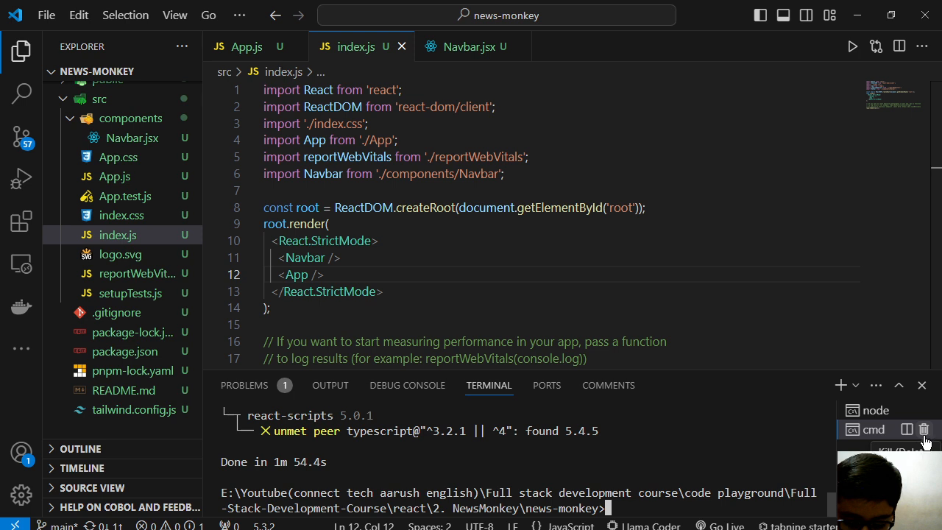
# Delete the extra cmd terminal and place the cursor after <React.StrictMode> in index.js.
pyautogui.click(875, 410)
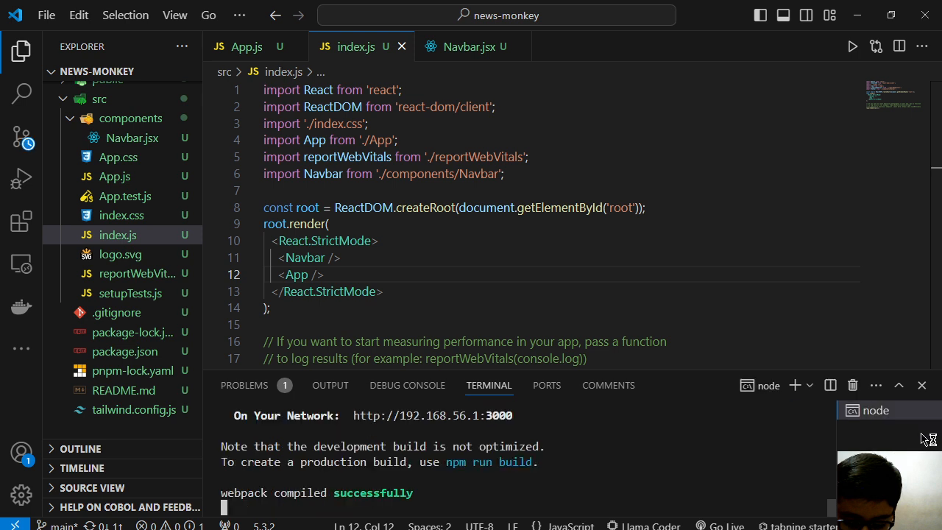
pyautogui.click(403, 274)
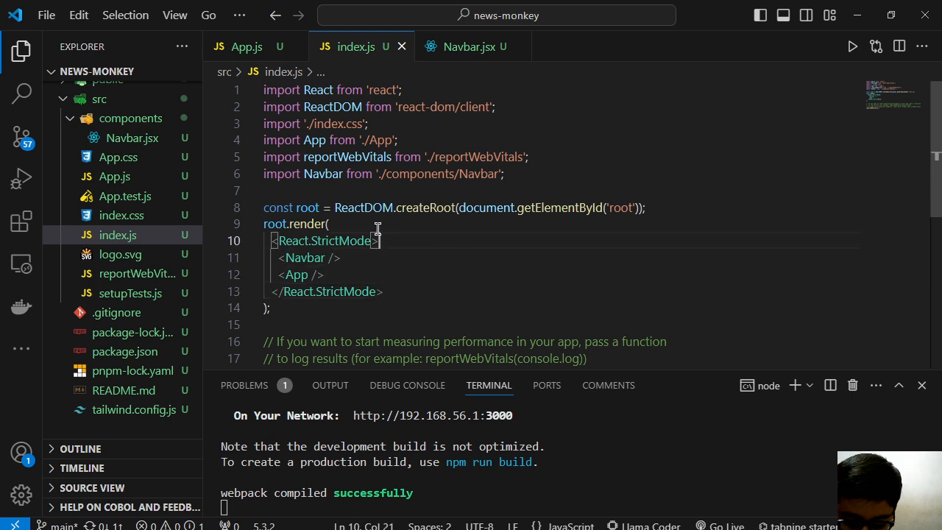
# Wrap Navbar and App in an auto-imported BrowserRouter, moving its closing tag below App.
pyautogui.write('<Brow')
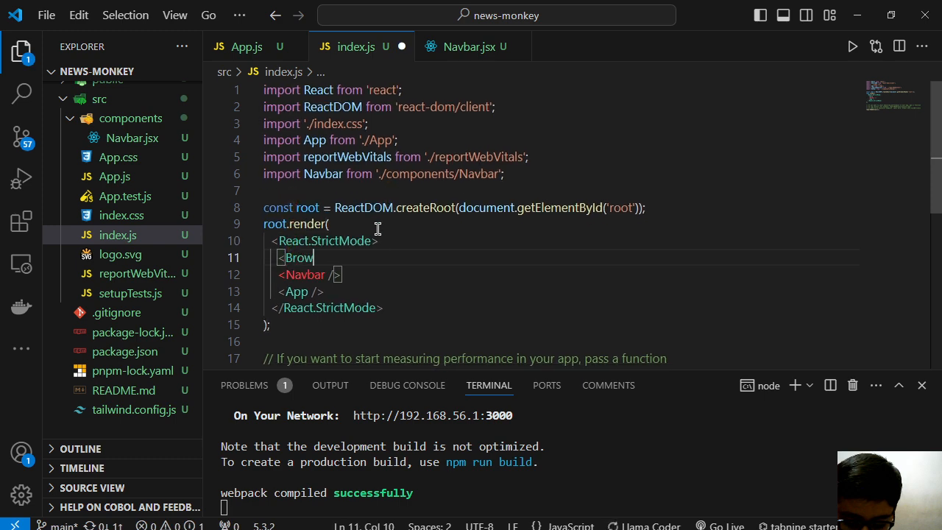
pyautogui.write('serRouter ></BrowserRouter>')
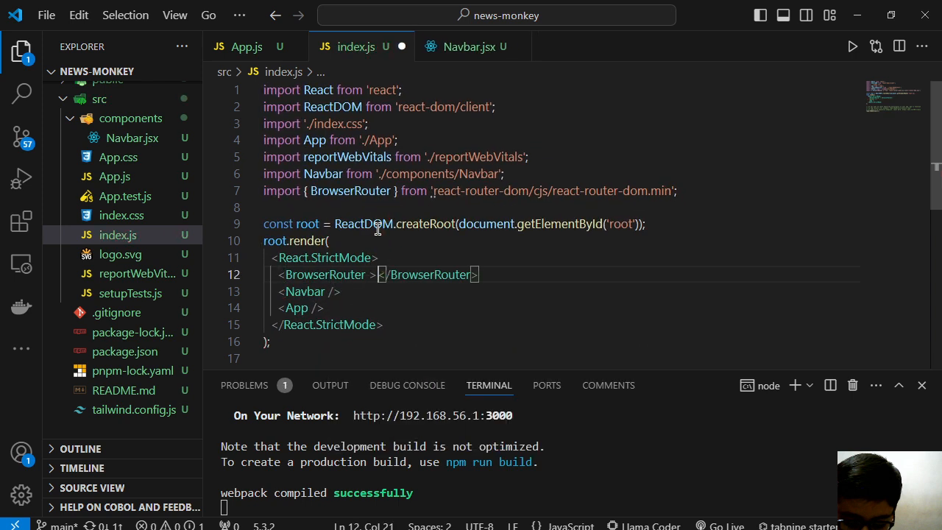
pyautogui.doubleClick(427, 275)
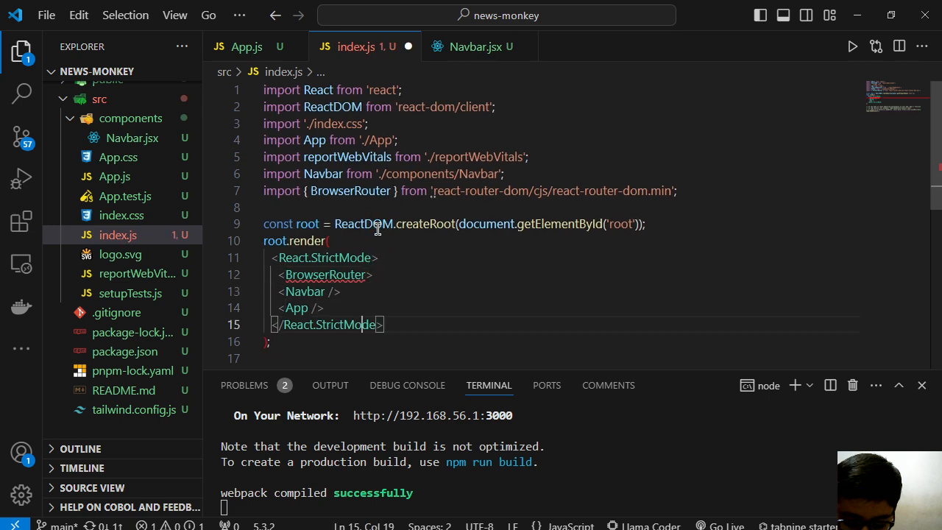
pyautogui.write('</BrowserRouter>')
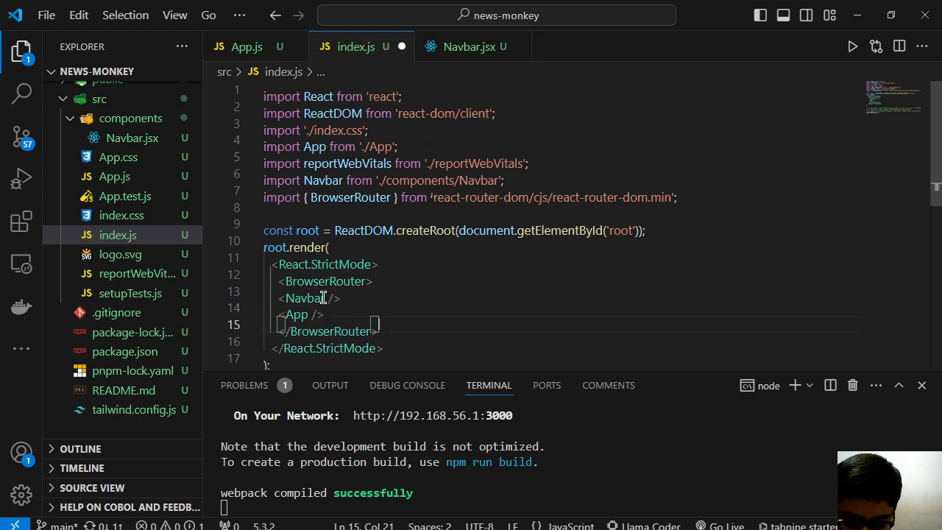
pyautogui.click(288, 297)
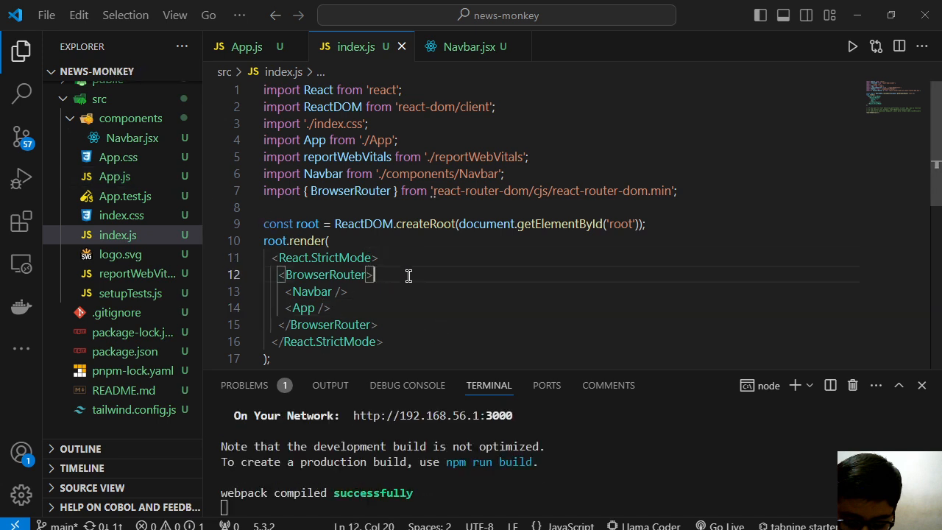
# Open a blank line after Navbar and start typing a Routes/Switch element.
pyautogui.press('Enter')
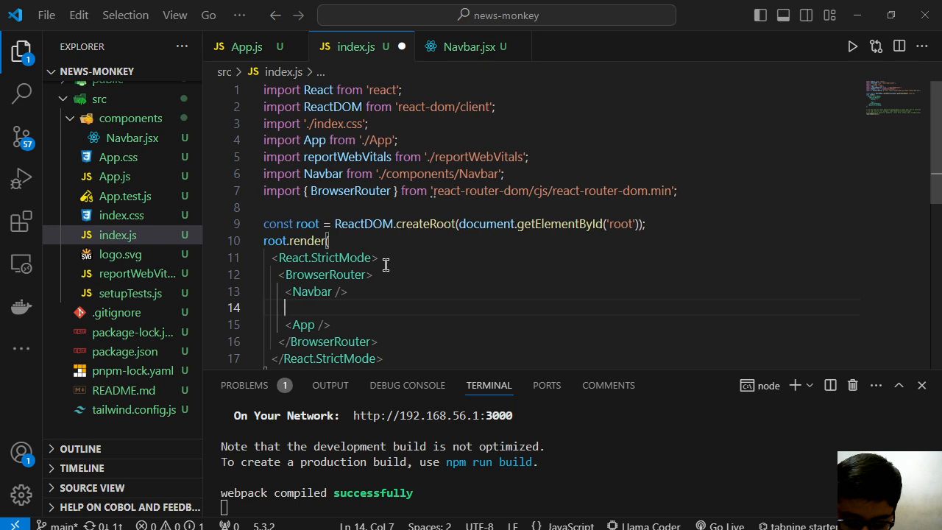
pyautogui.moveTo(359, 287)
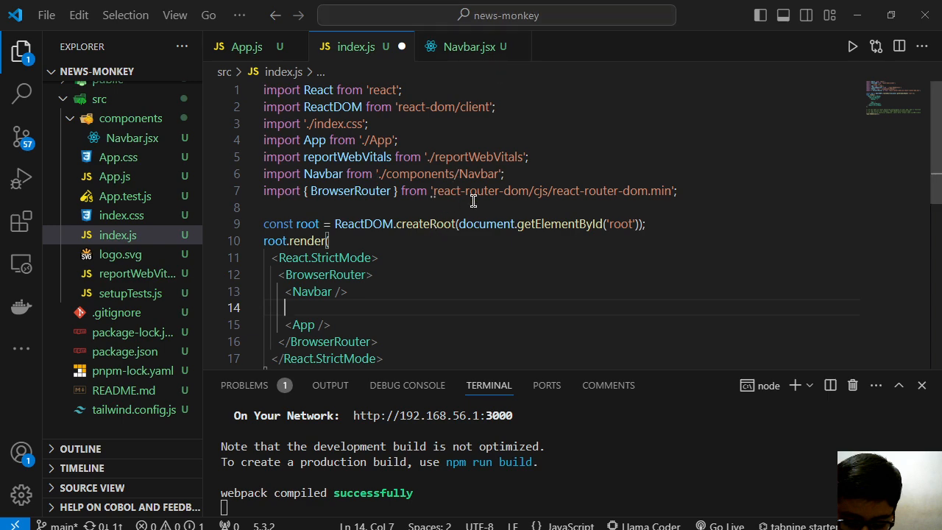
pyautogui.write('Rout')
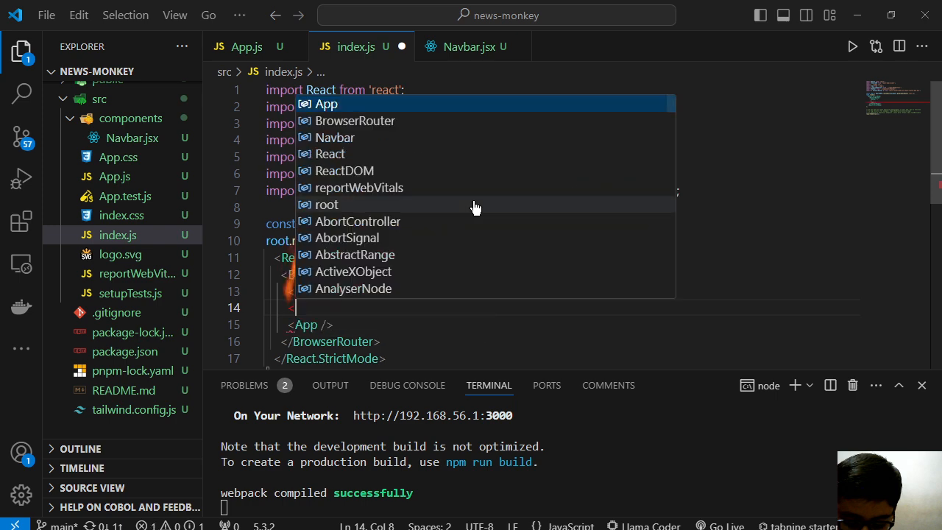
pyautogui.write('Swu')
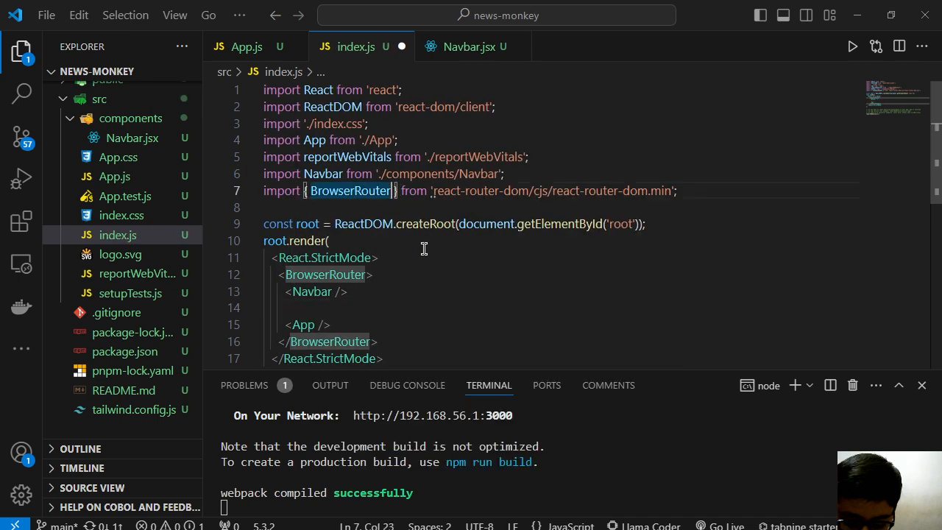
# Add Switch to the react-router-dom import and start a Route with path "/" exact.
pyautogui.write(', Swi')
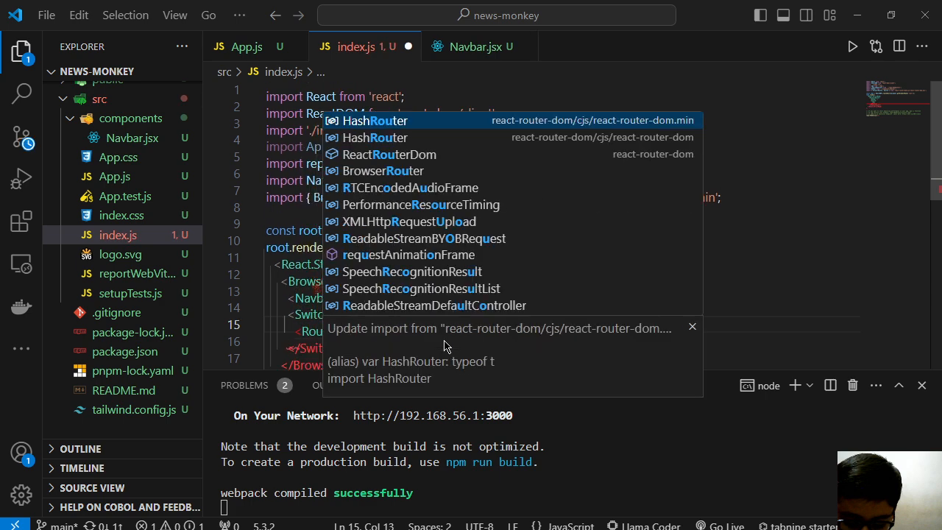
pyautogui.press('Escape')
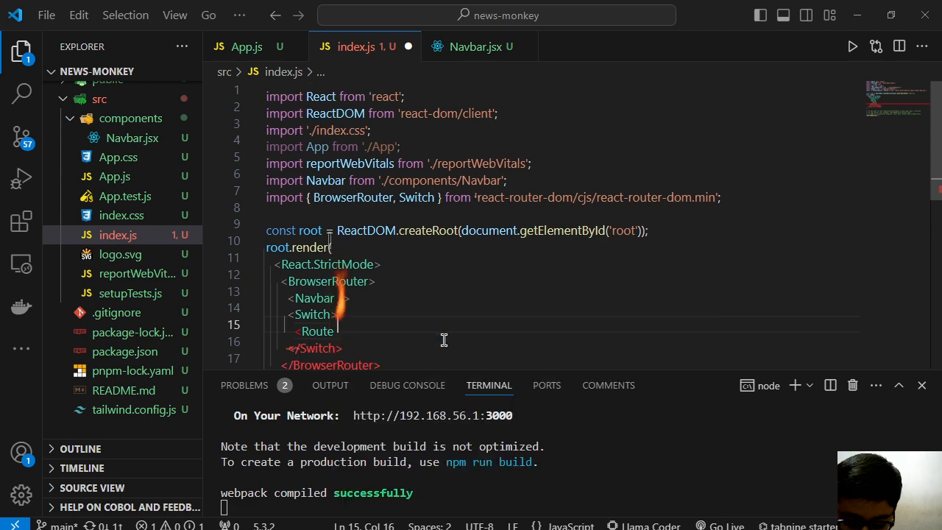
pyautogui.write('path=')
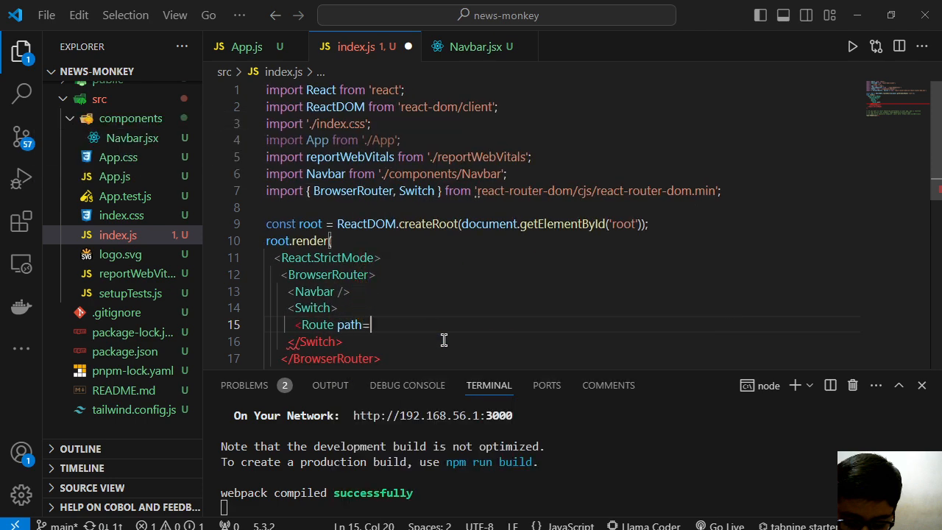
pyautogui.write('"/" e')
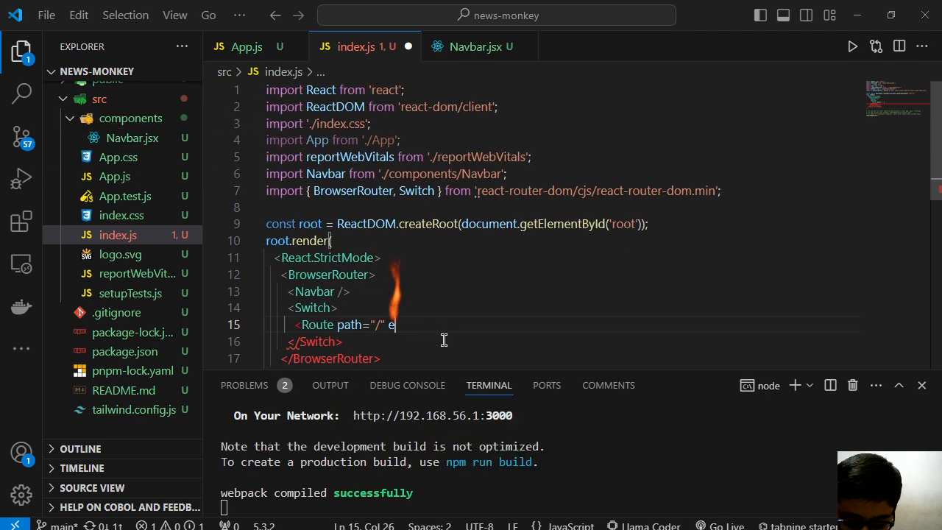
pyautogui.write('xact/>')
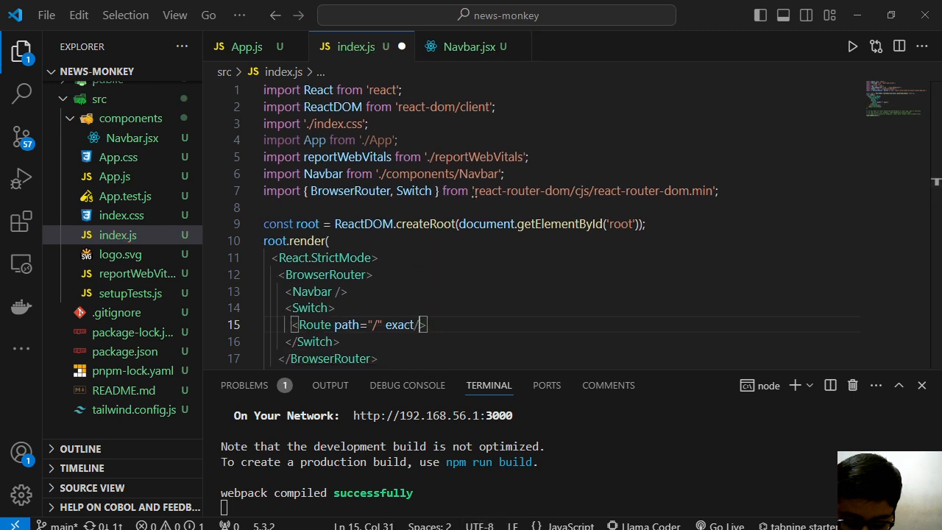
# Give the Route a Home component, save index.js, then replace Home with App.
pyautogui.click(287, 15)
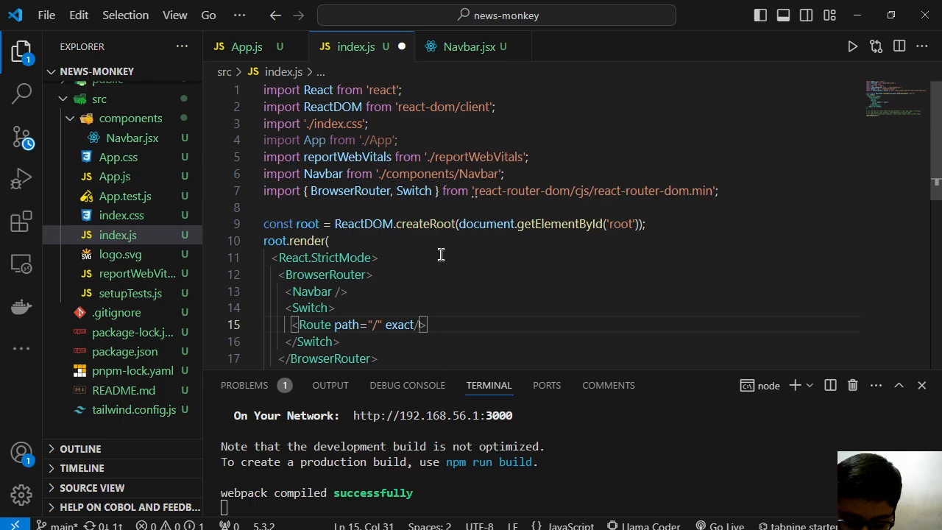
pyautogui.write('componen')
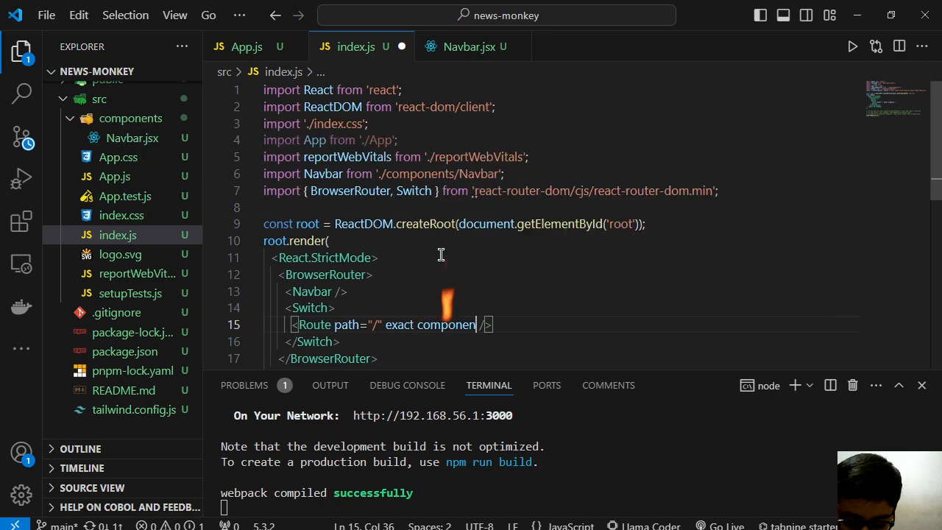
pyautogui.write('=<')
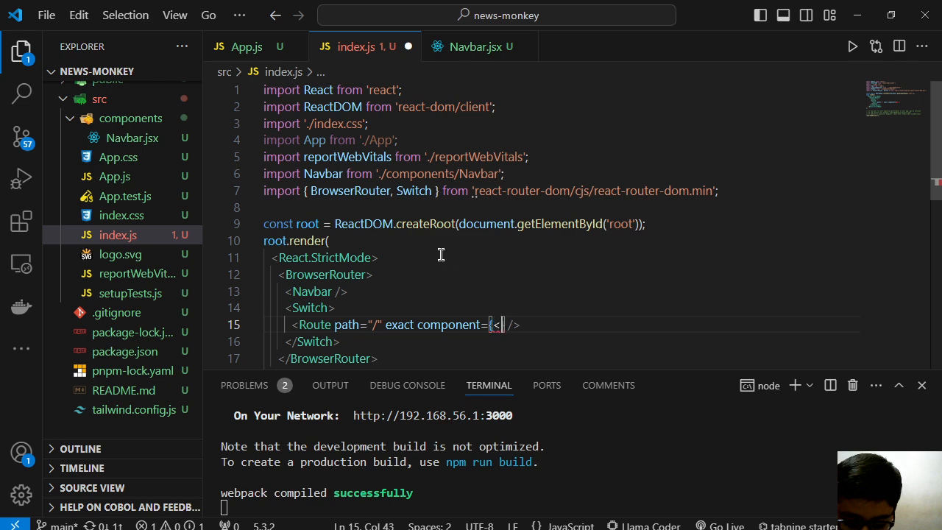
pyautogui.write('Home />')
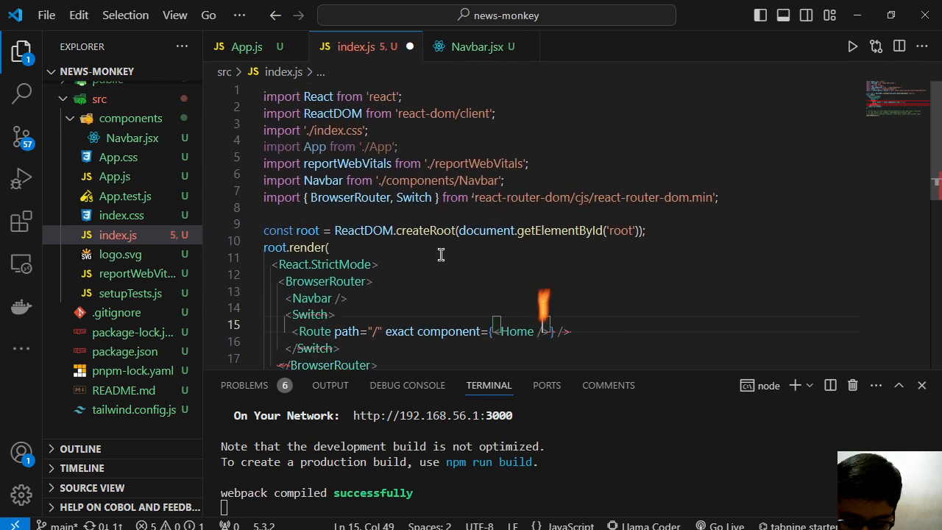
pyautogui.press('ctrl+s')
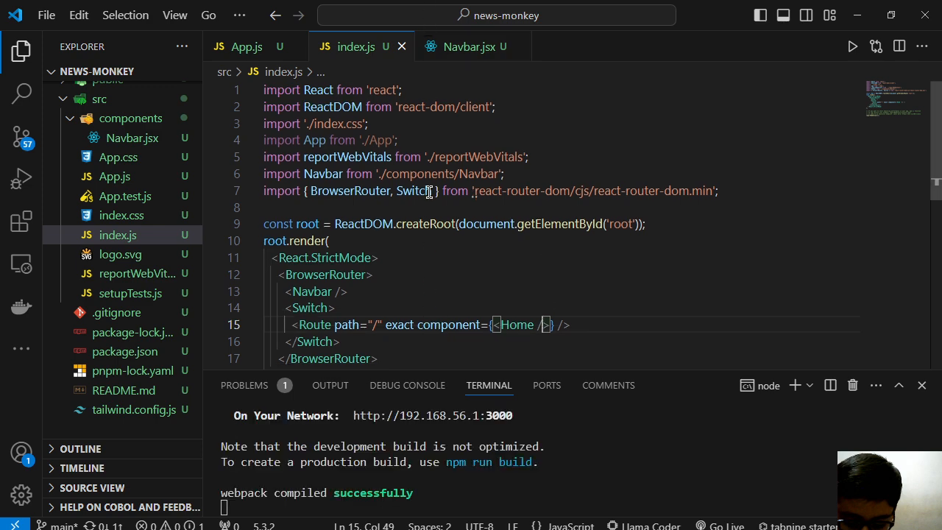
pyautogui.doubleClick(517, 324)
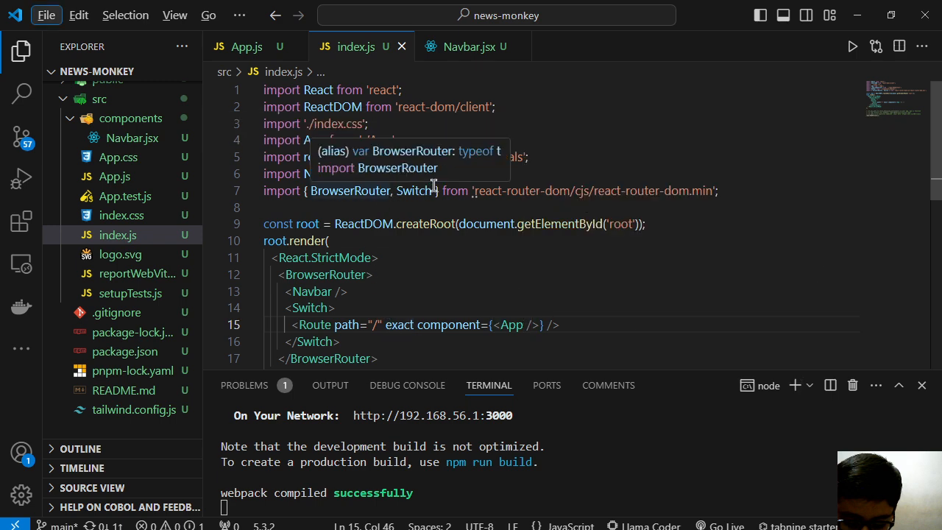
pyautogui.write('Rout')
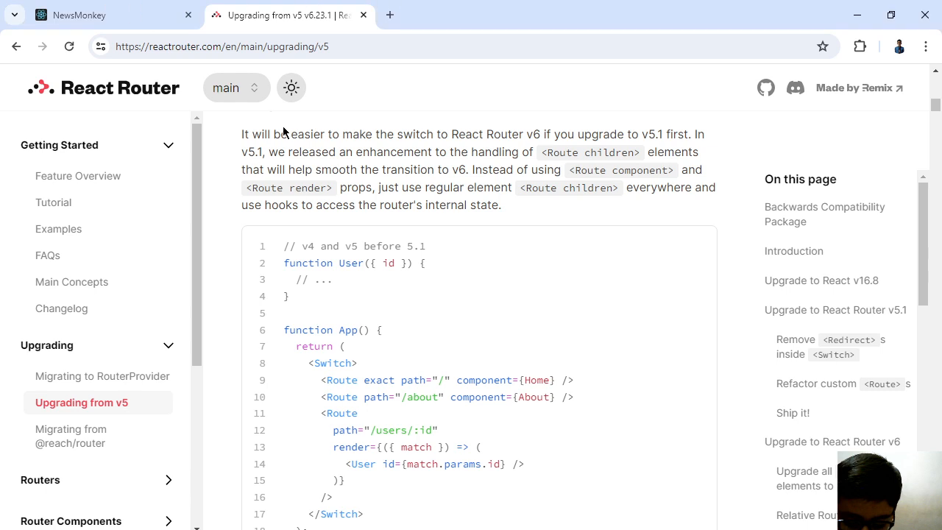
# Check the blank NewsMonkey page, then save index.js with Switch changed to Routes.
pyautogui.click(110, 15)
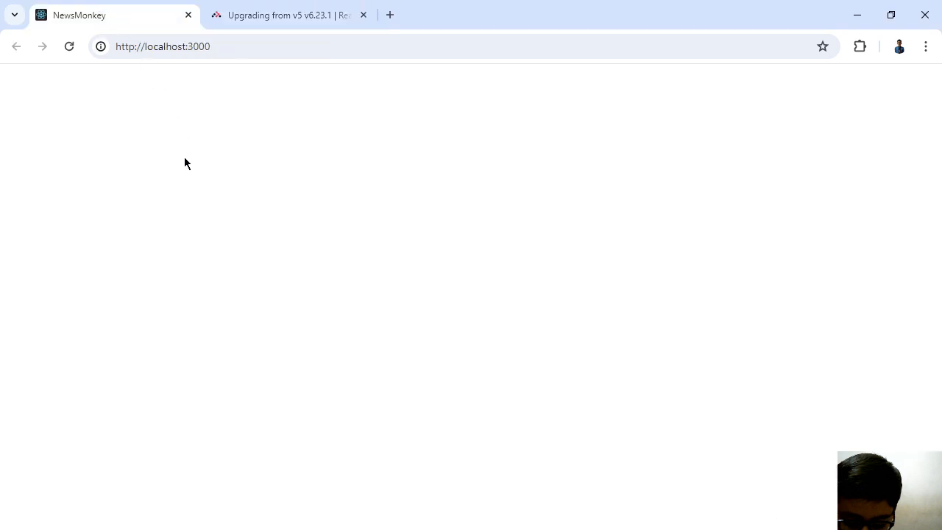
pyautogui.moveTo(88, 188)
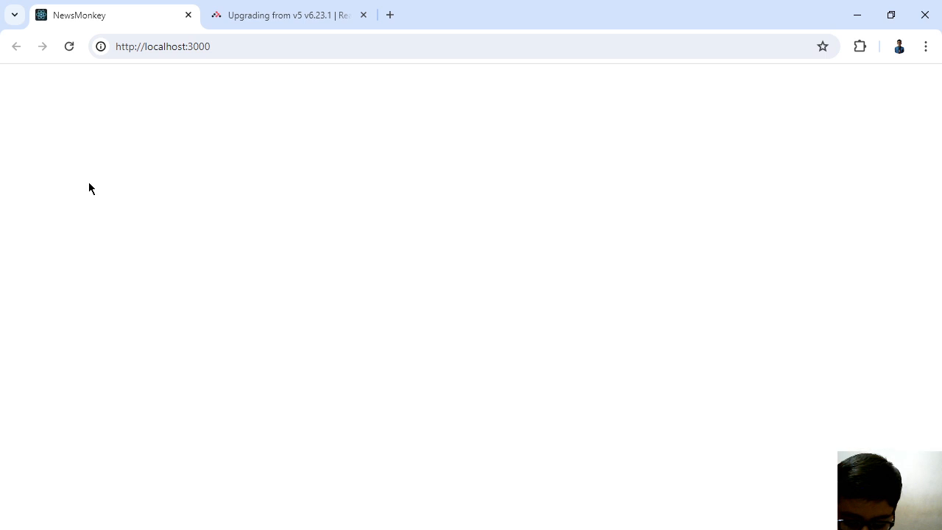
pyautogui.click(69, 45)
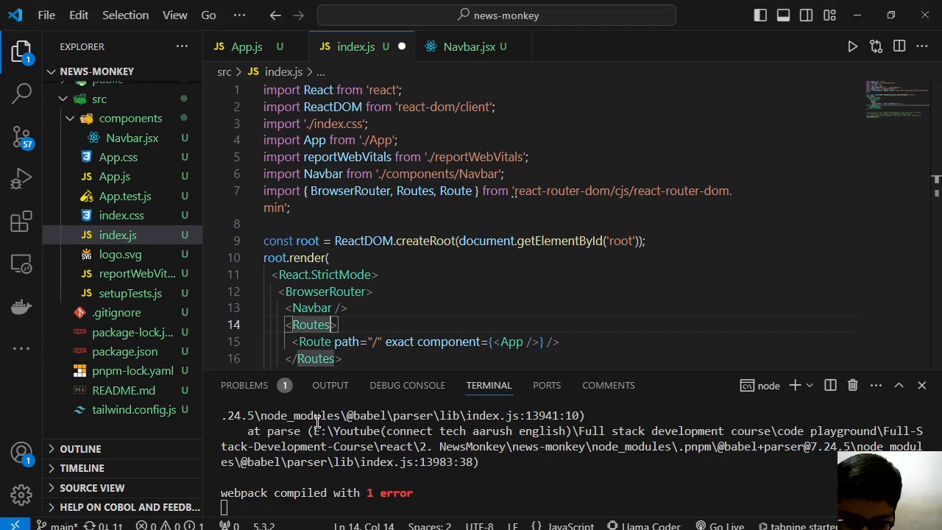
pyautogui.press('ctrl+s')
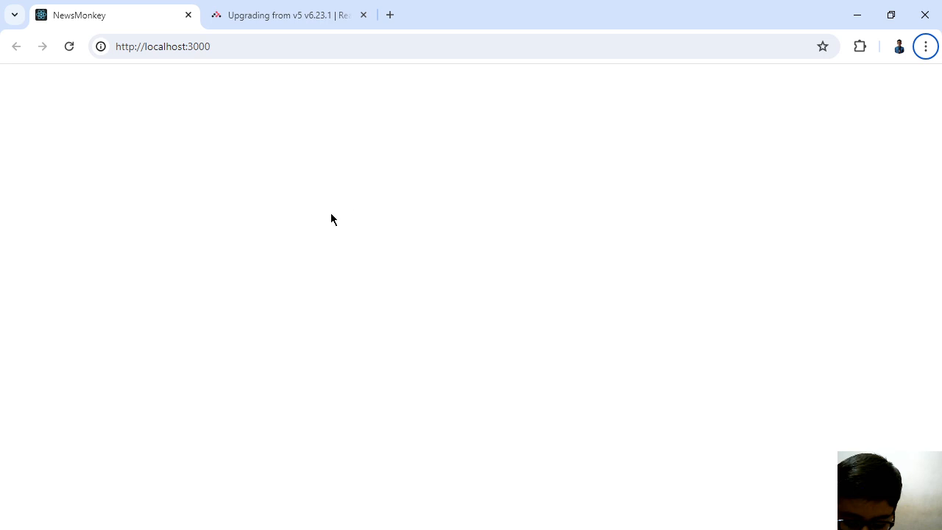
pyautogui.moveTo(289, 15)
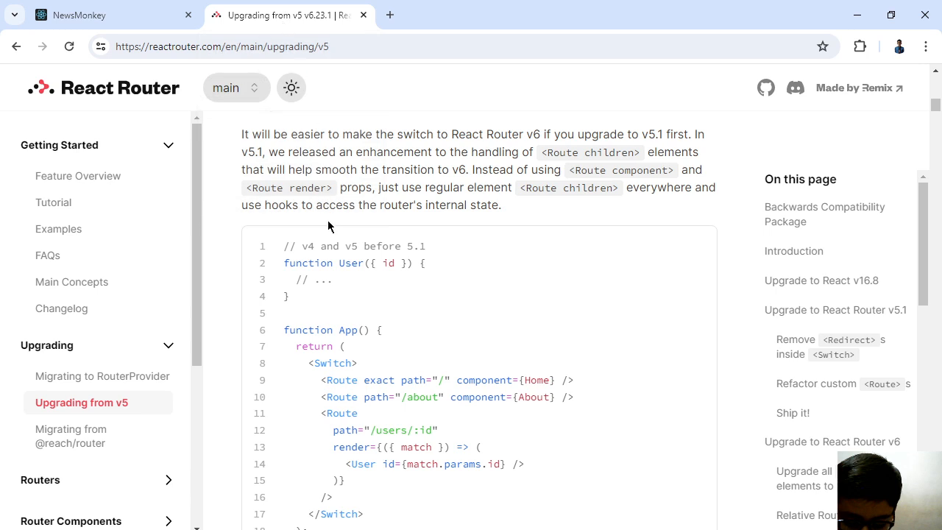
# Scroll the 'Upgrading from v5' page to the 'v5.1 preferred style' code sample.
pyautogui.scroll(-3)
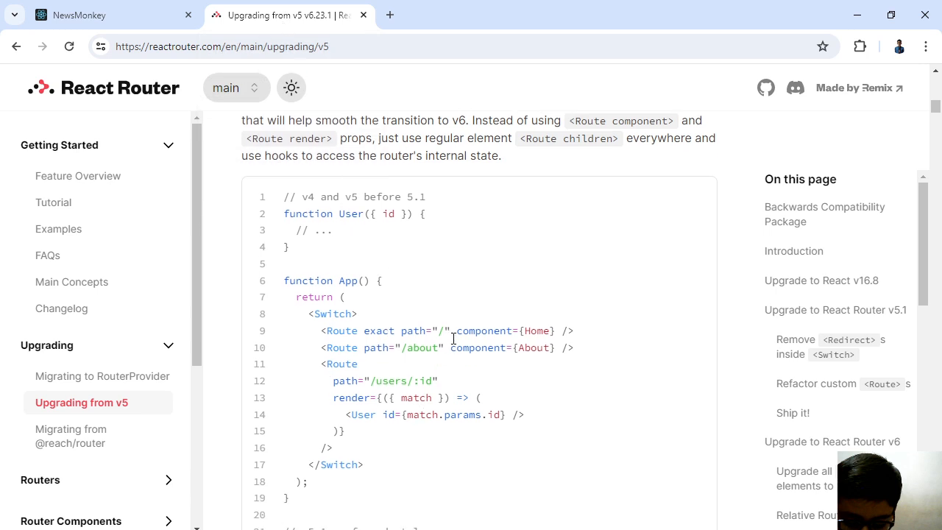
pyautogui.scroll(-3)
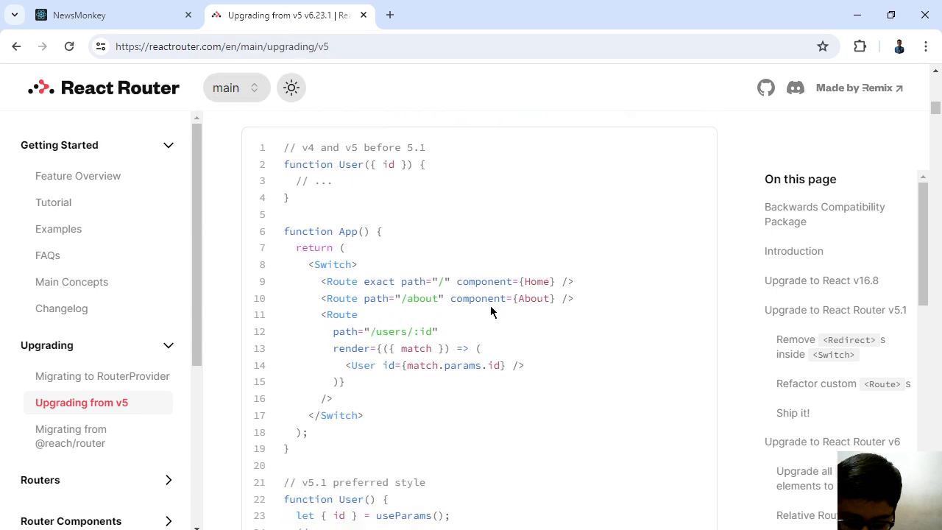
pyautogui.scroll(3)
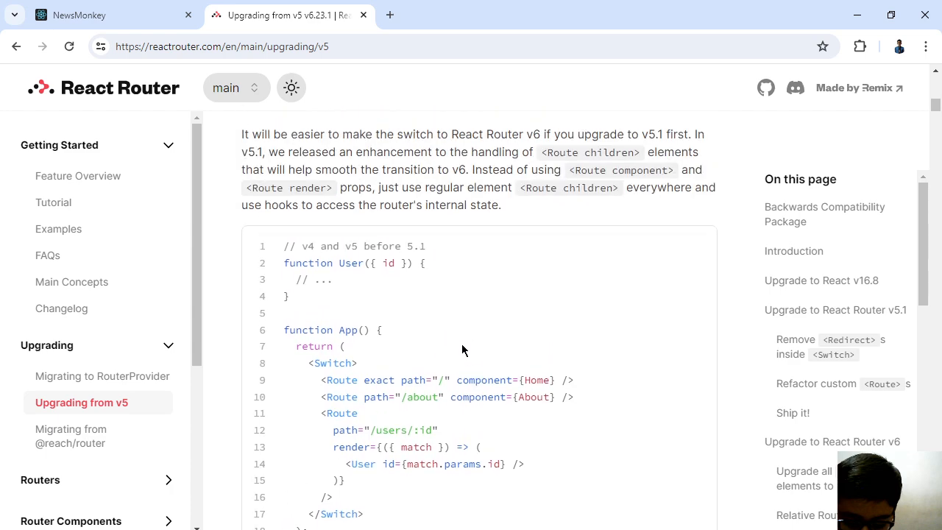
pyautogui.scroll(3)
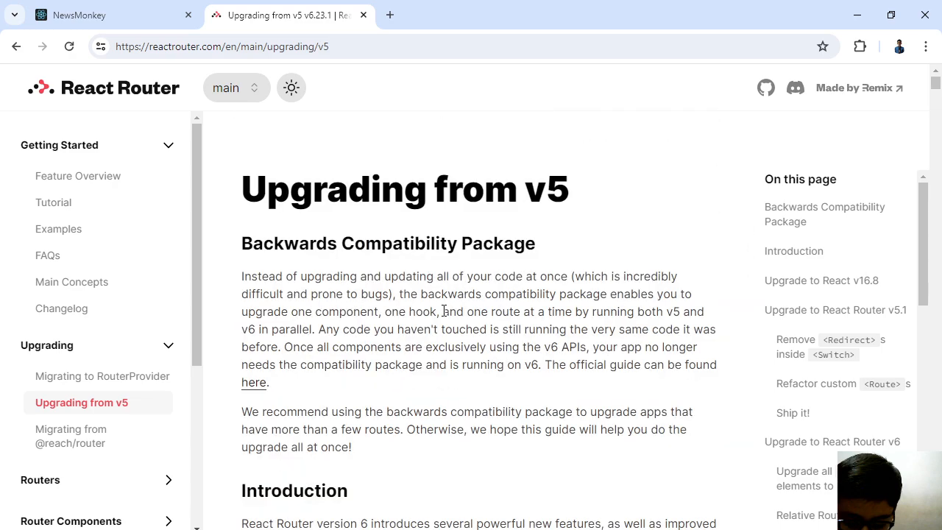
pyautogui.scroll(-3)
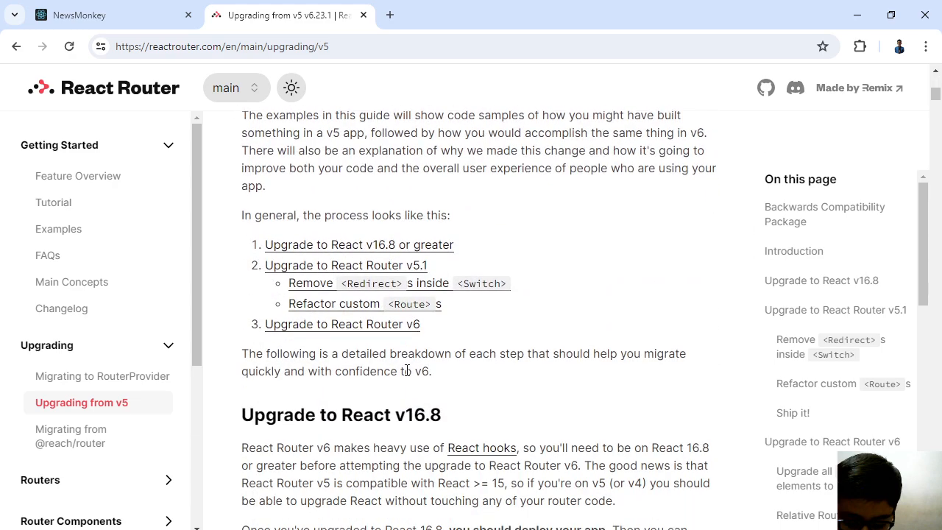
pyautogui.scroll(-3)
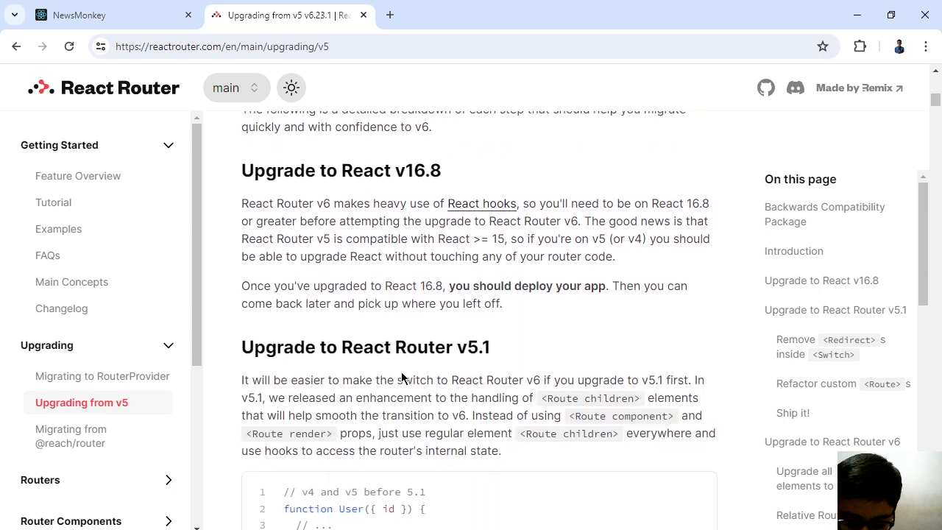
pyautogui.scroll(-3)
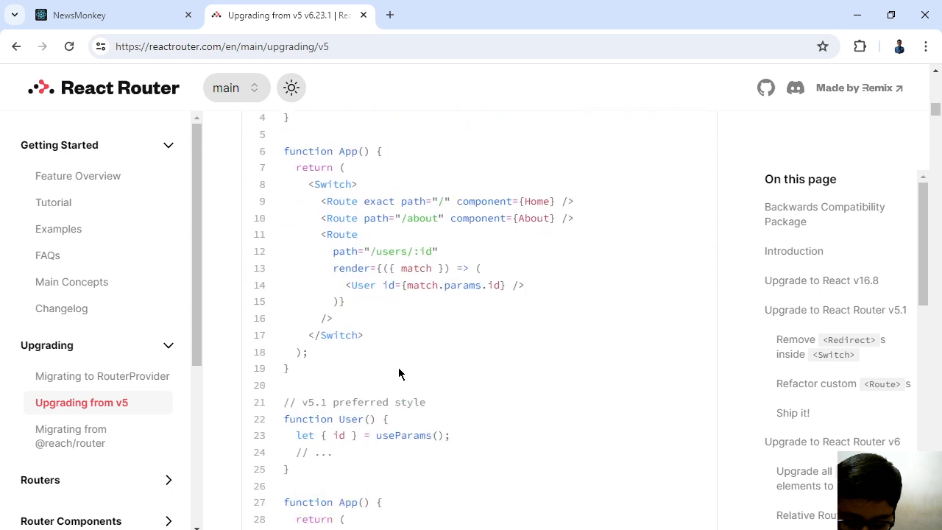
pyautogui.scroll(-3)
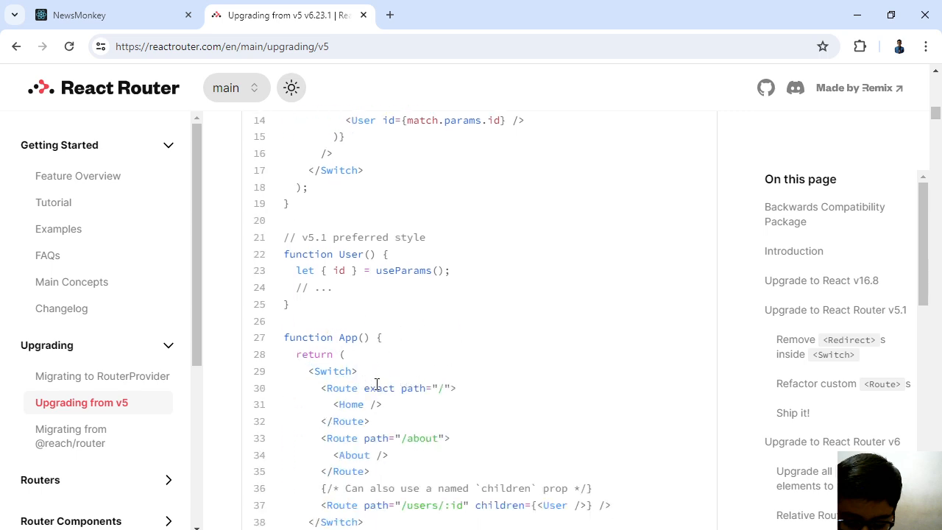
pyautogui.scroll(-3)
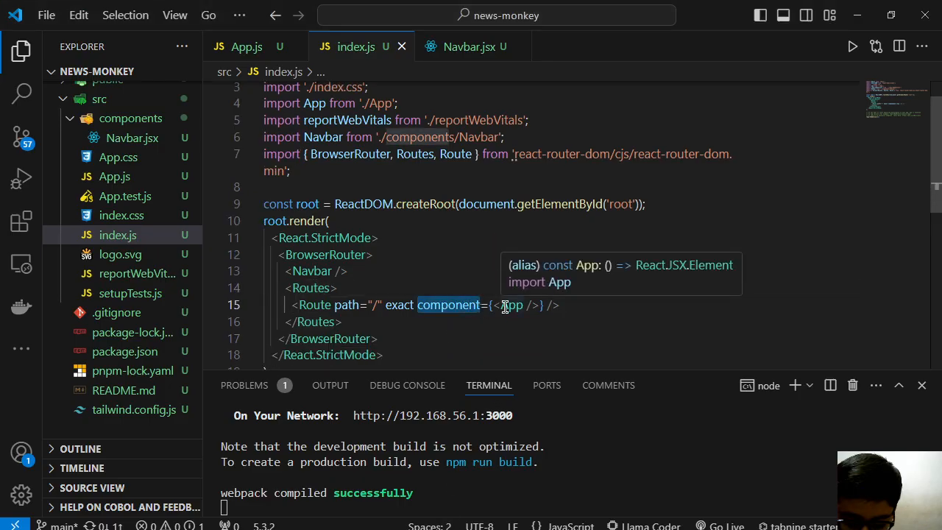
# Paste the docs' Switch block into index.js, drop the /about and /users routes, and render App.
pyautogui.press('Backspace')
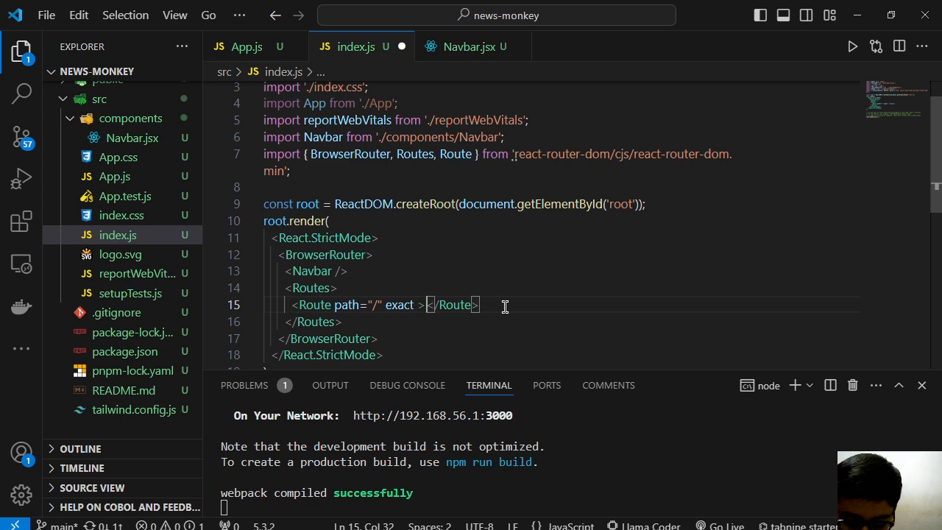
pyautogui.write('Home')
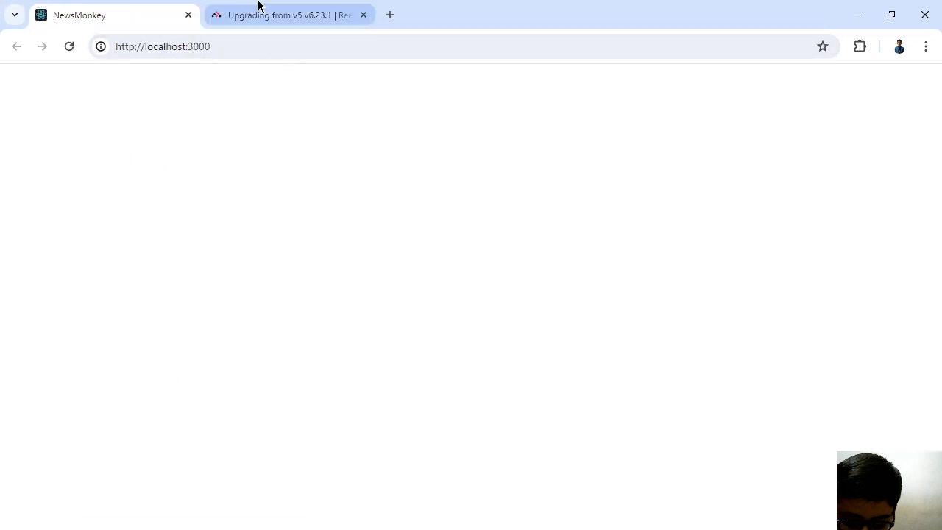
pyautogui.click(287, 15)
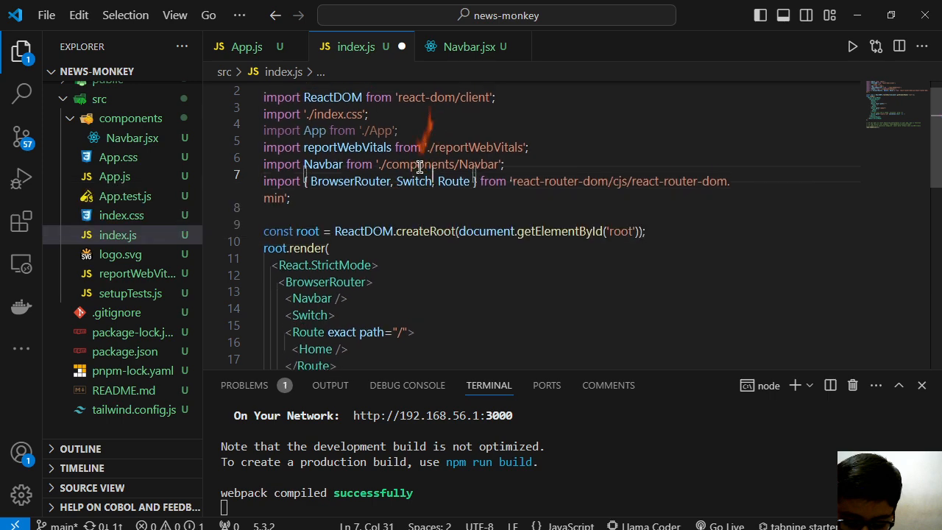
pyautogui.scroll(-3)
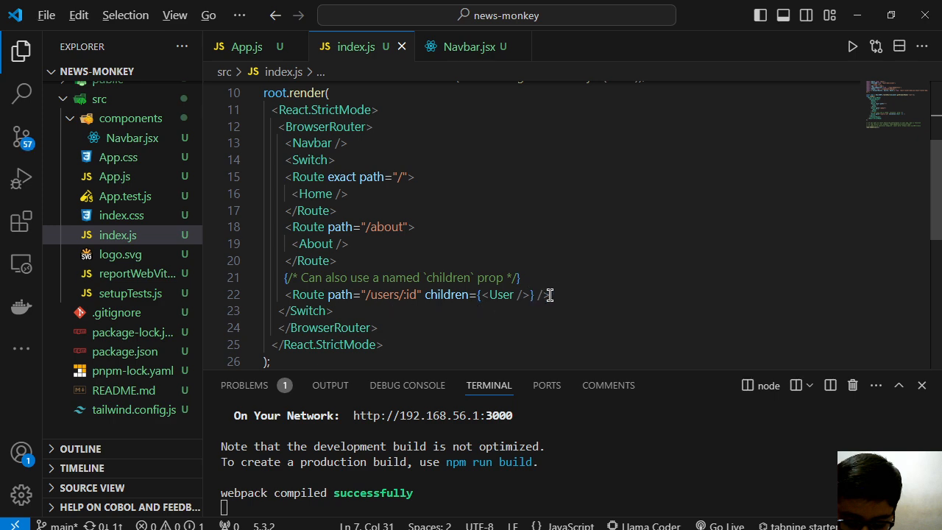
pyautogui.moveTo(337, 211); pyautogui.dragTo(550, 294)
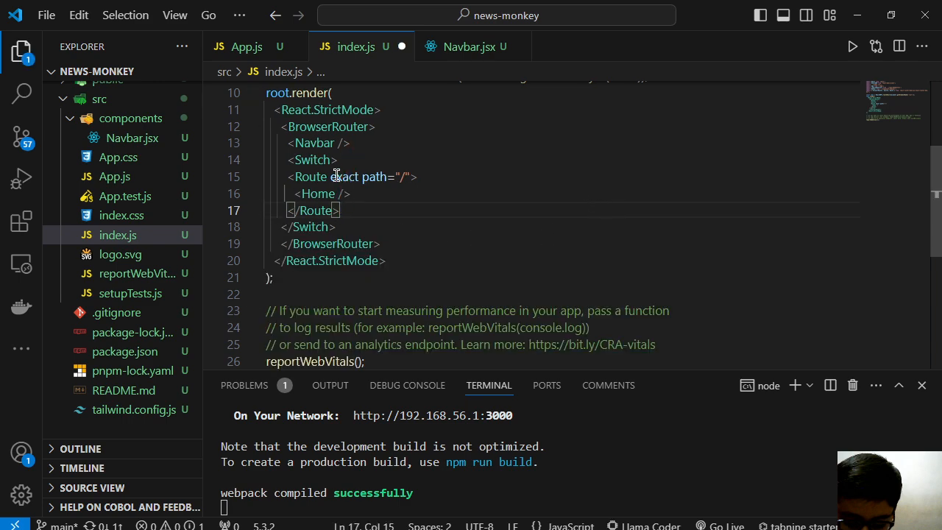
pyautogui.write('App')
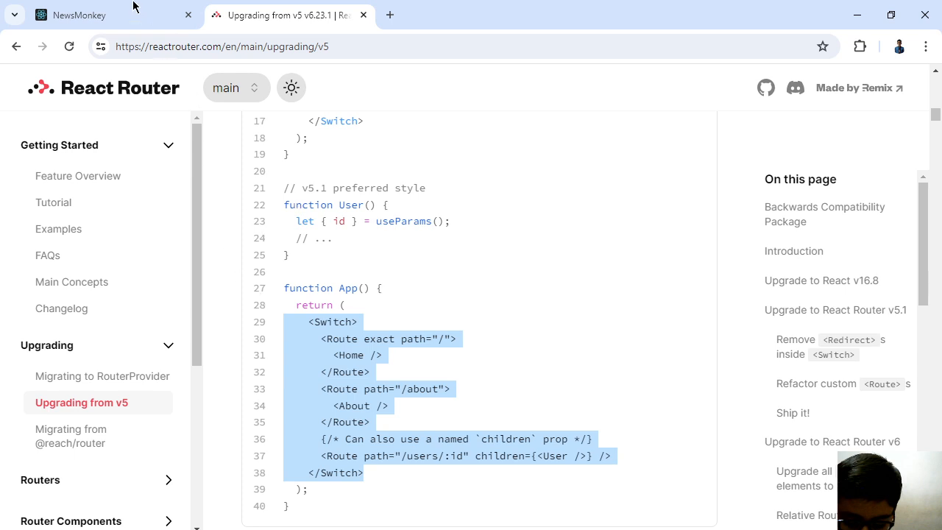
pyautogui.click(103, 14)
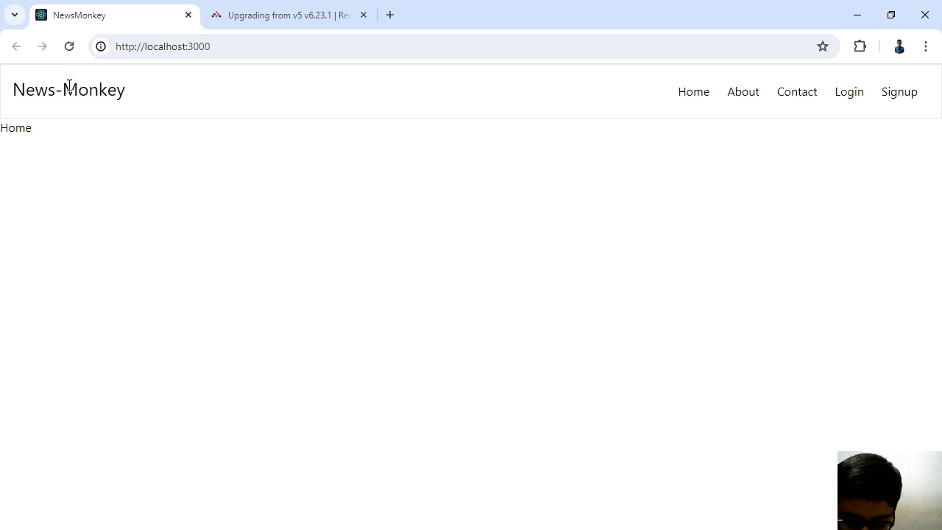
pyautogui.moveTo(374, 438)
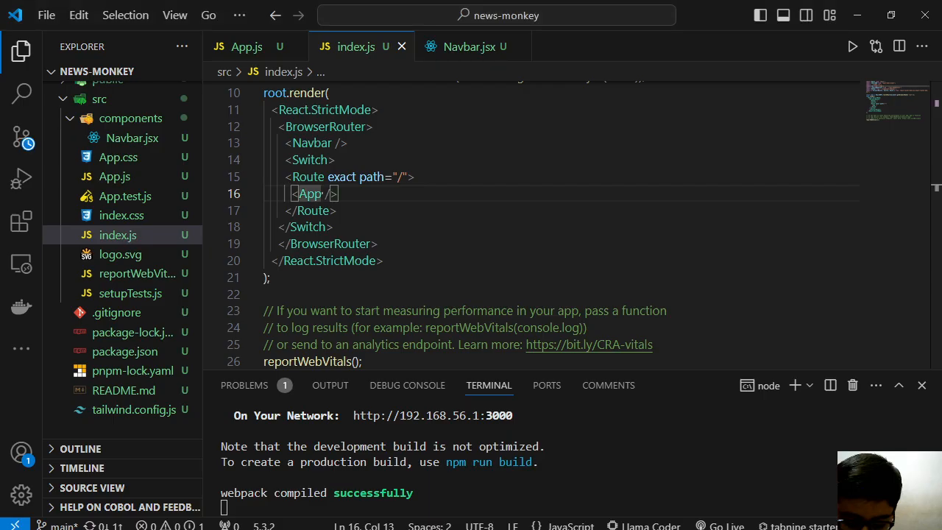
pyautogui.moveTo(361, 208)
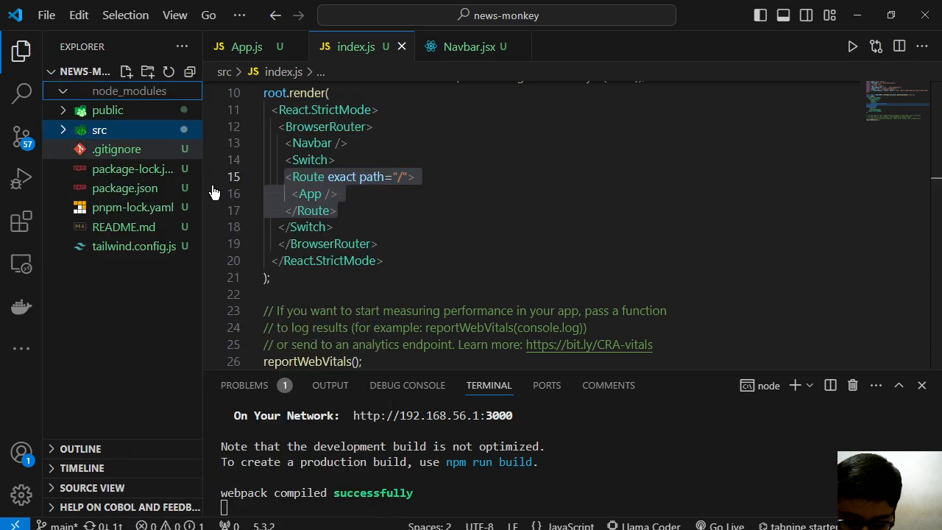
# Expand and collapse node_modules, then right-click src to add a new folder.
pyautogui.click(129, 91)
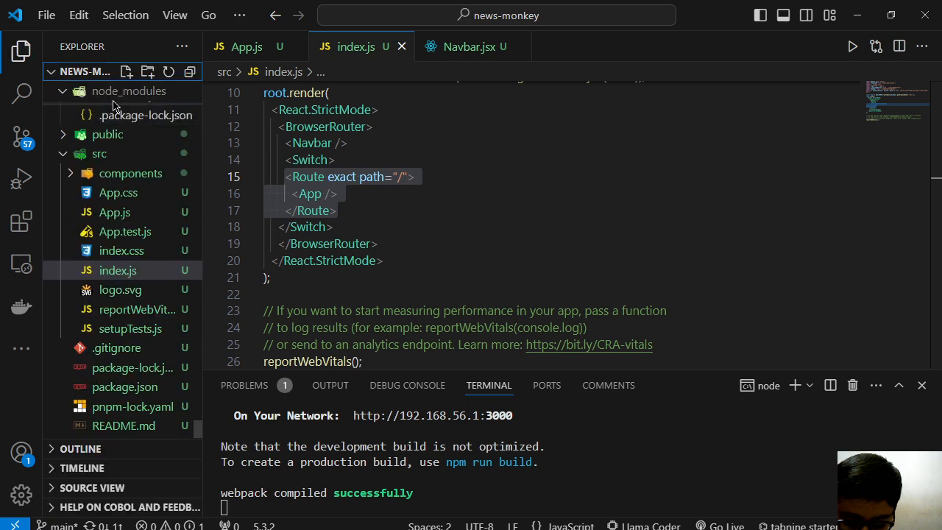
pyautogui.click(129, 90)
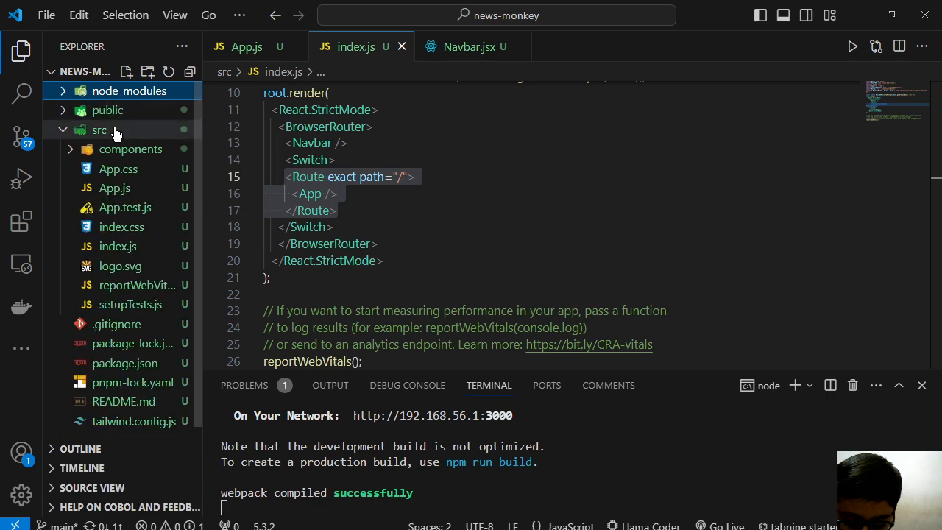
pyautogui.rightClick(99, 130)
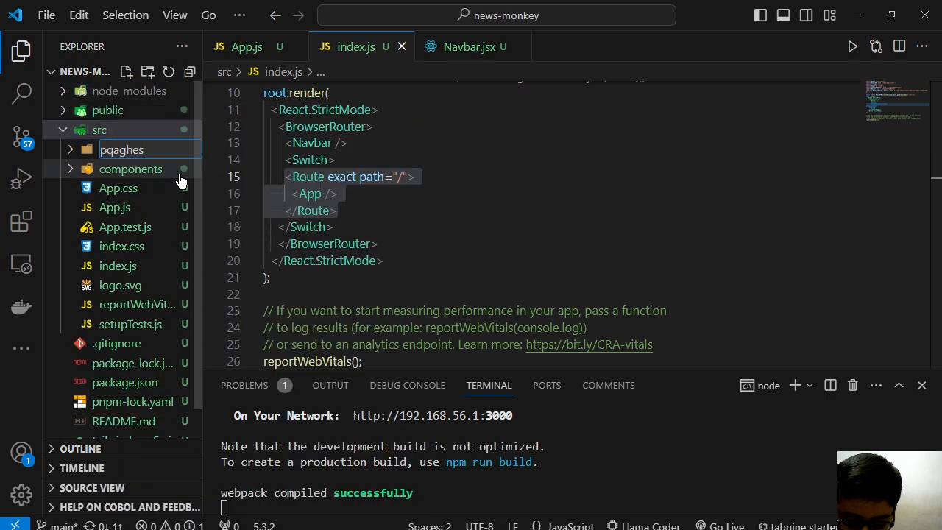
# Create a 'pages' folder in src holding About.jsx, built from the rafce component snippet.
pyautogui.write('pages')
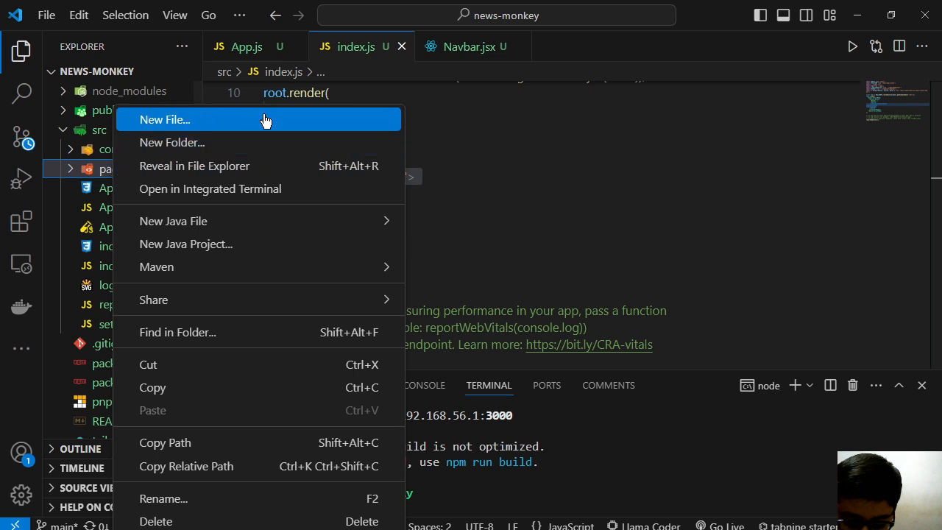
pyautogui.click(164, 119)
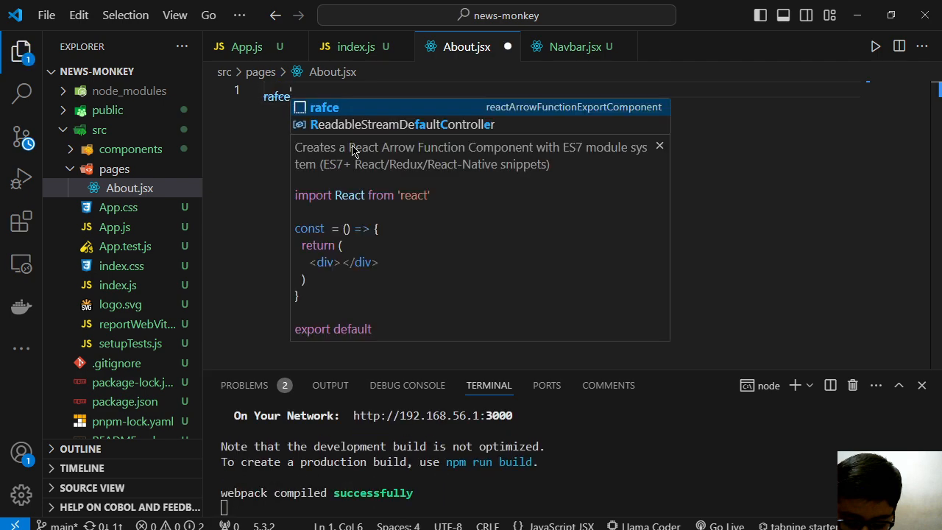
pyautogui.click(324, 107)
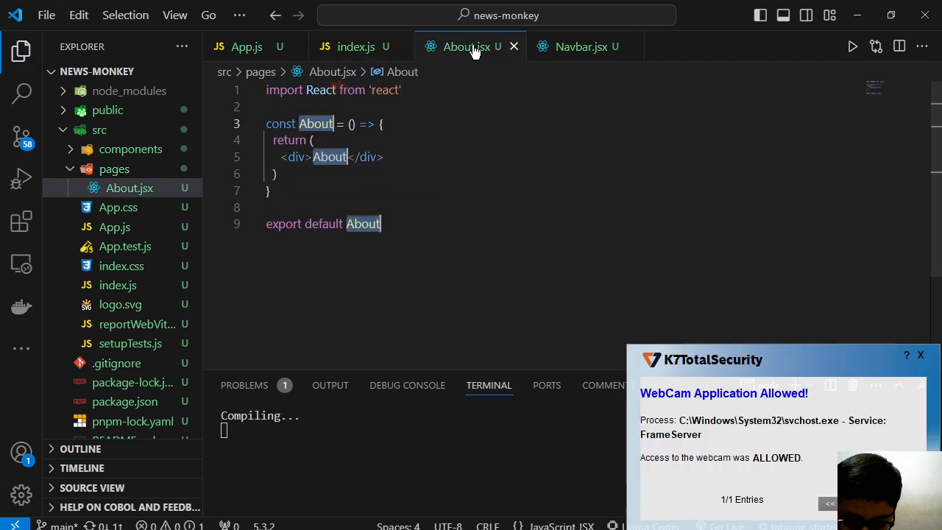
pyautogui.click(355, 46)
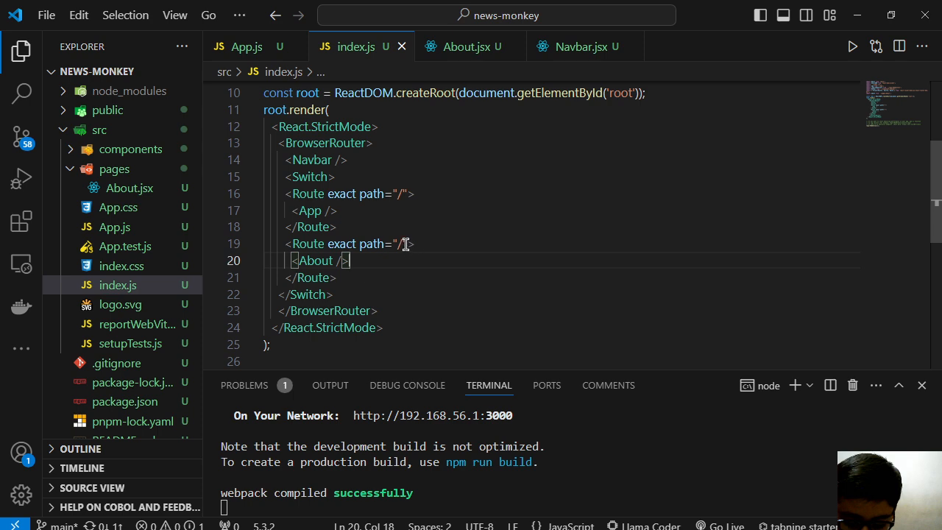
# Set the duplicated Route's path to "/about", then open App.js and right-click the explorer.
pyautogui.write('ab')
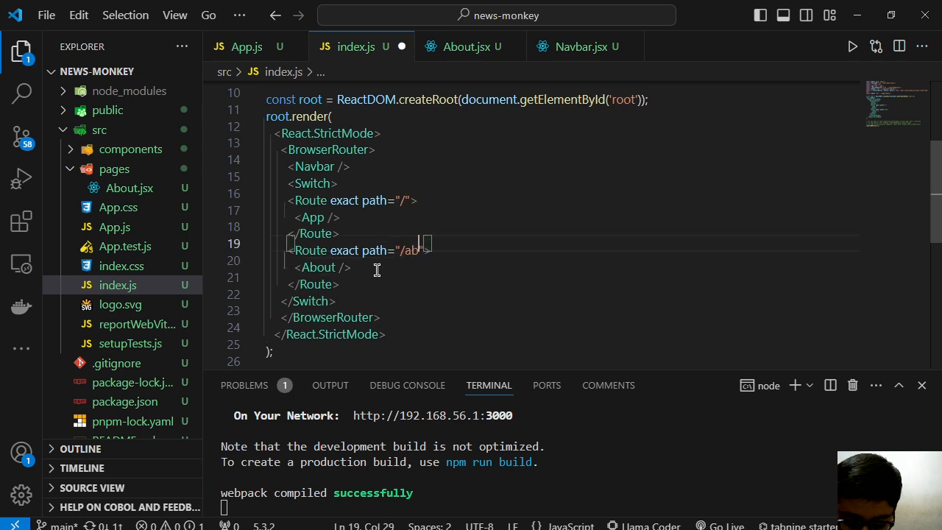
pyautogui.write('out')
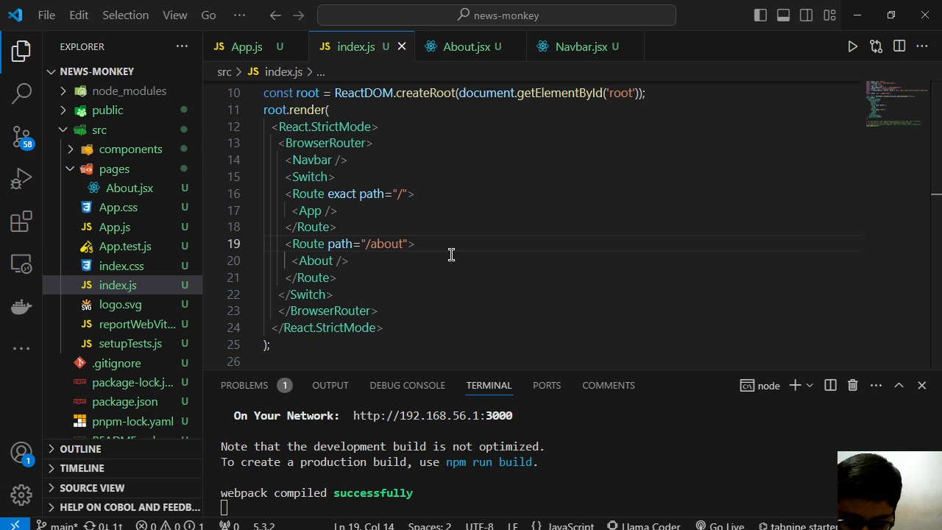
pyautogui.click(238, 46)
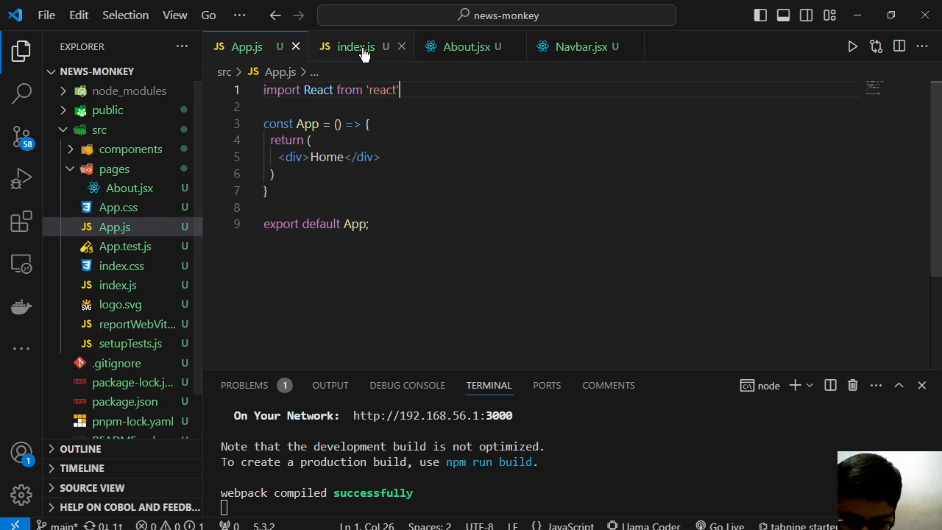
pyautogui.rightClick(115, 168)
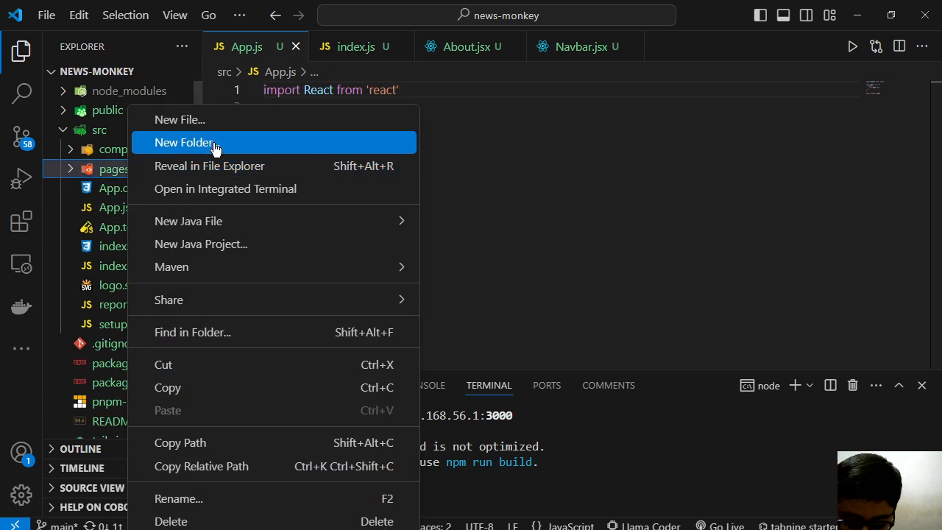
pyautogui.moveTo(361, 498)
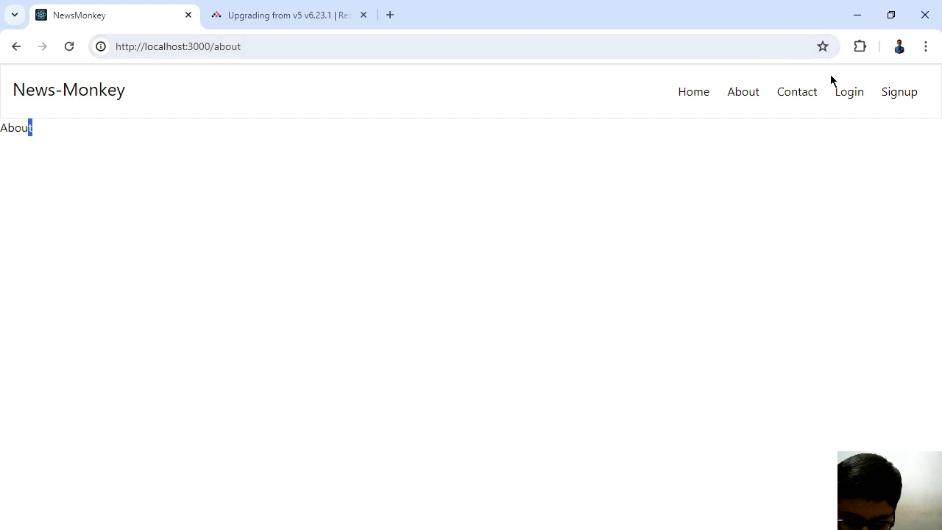
pyautogui.moveTo(847, 92)
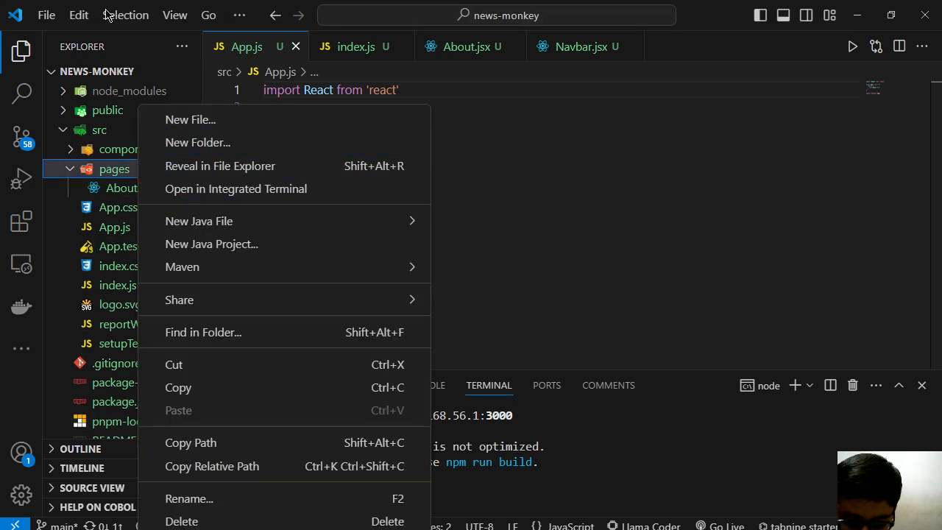
pyautogui.moveTo(555, 177)
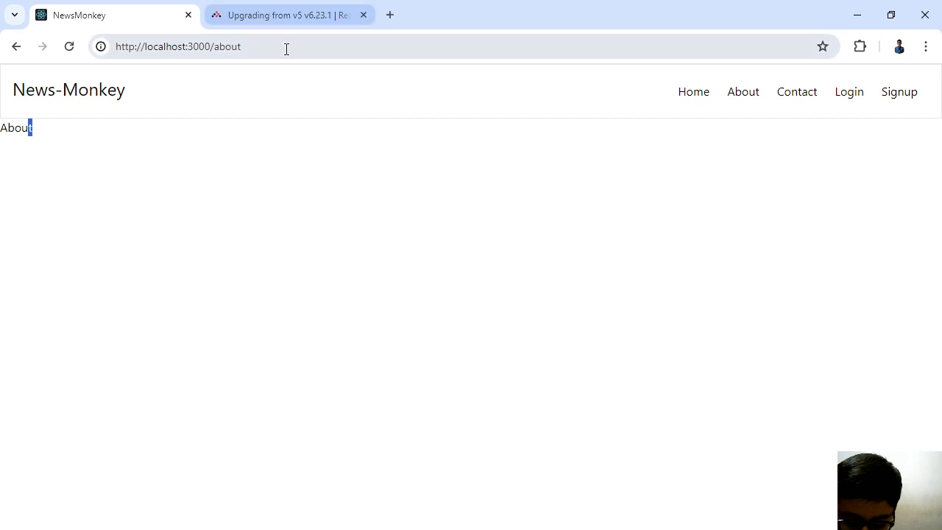
# Go from localhost:3000/about back to the root page to confirm Home appears.
pyautogui.click(692, 92)
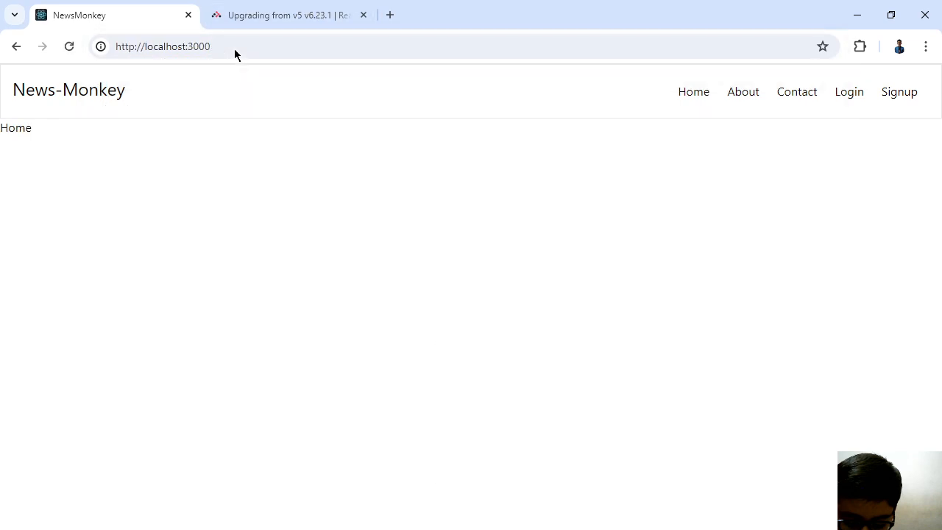
pyautogui.moveTo(225, 204)
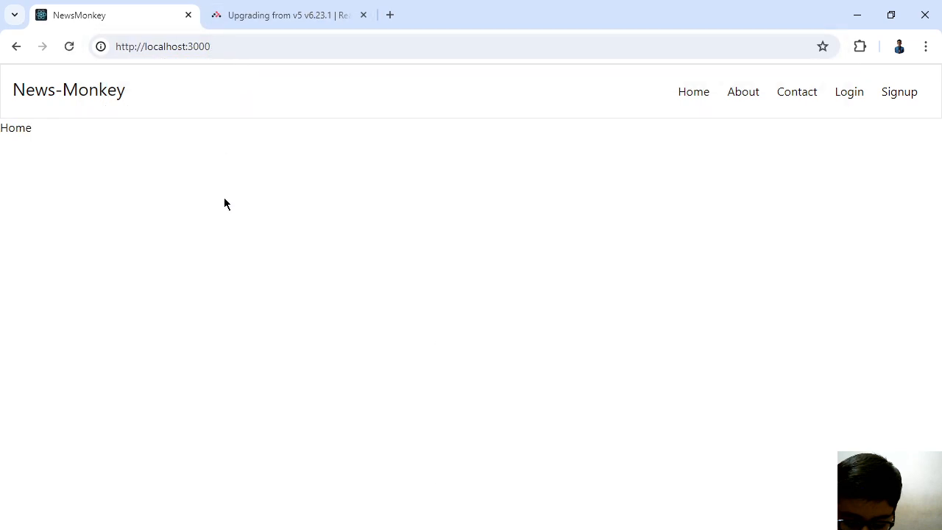